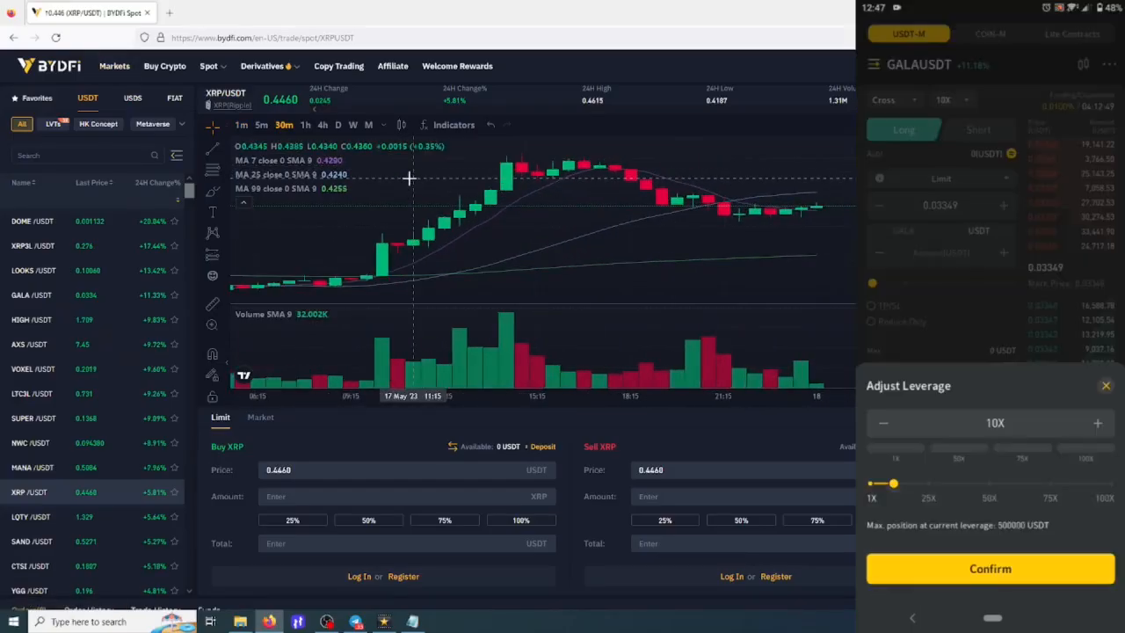
Go to the BYDFi Copy Trading page listing master traders.
left_click(338, 65)
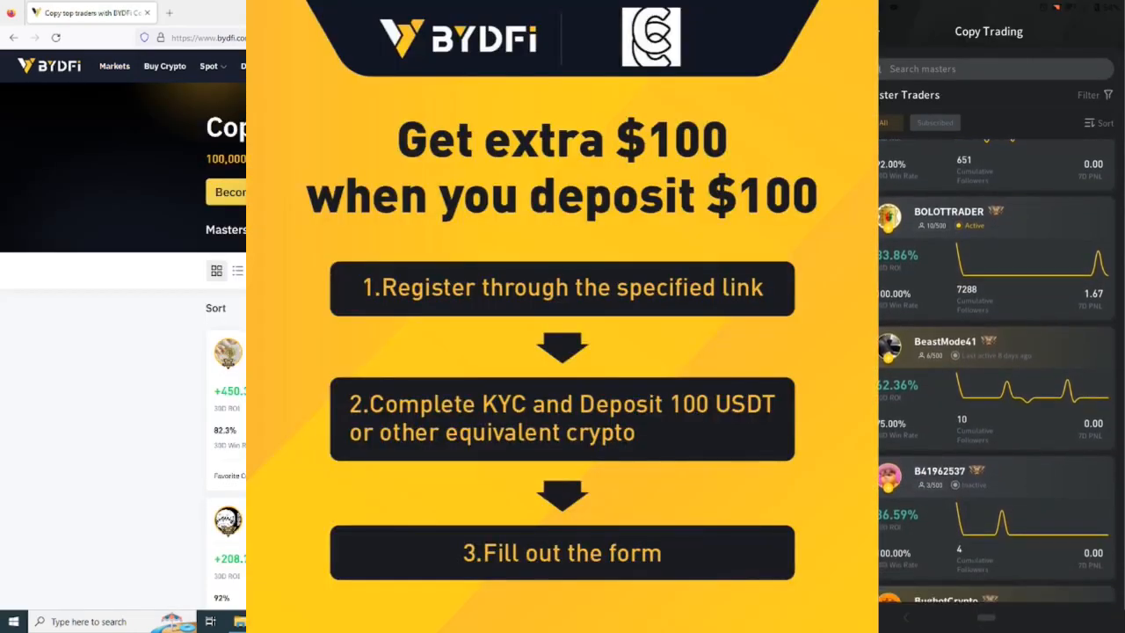
left_click(114, 67)
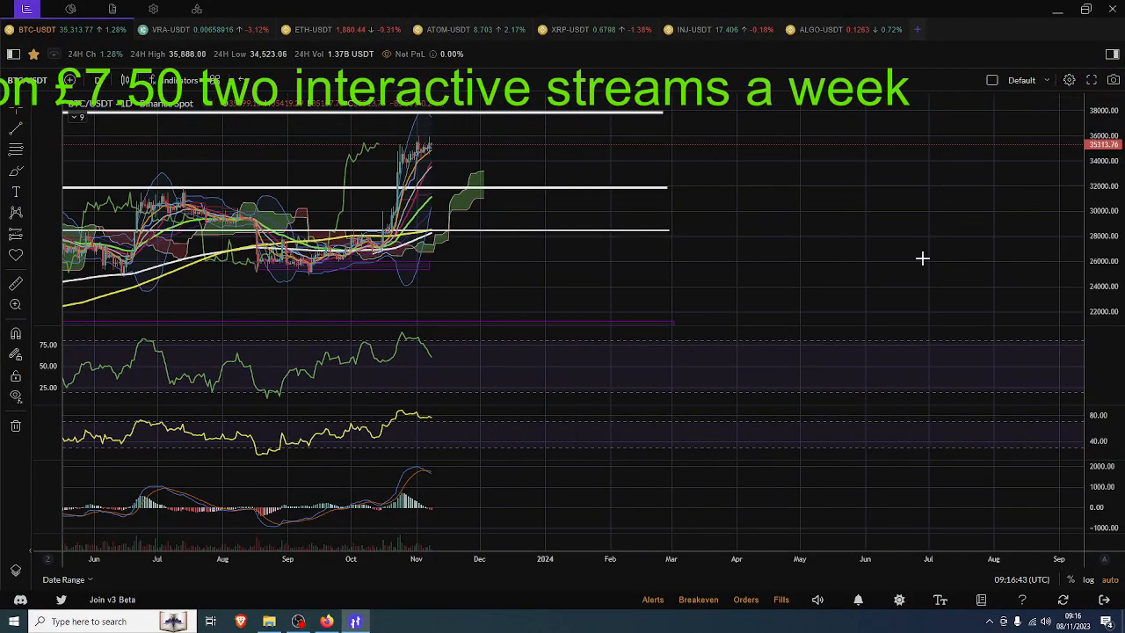
mouse_move(652, 599)
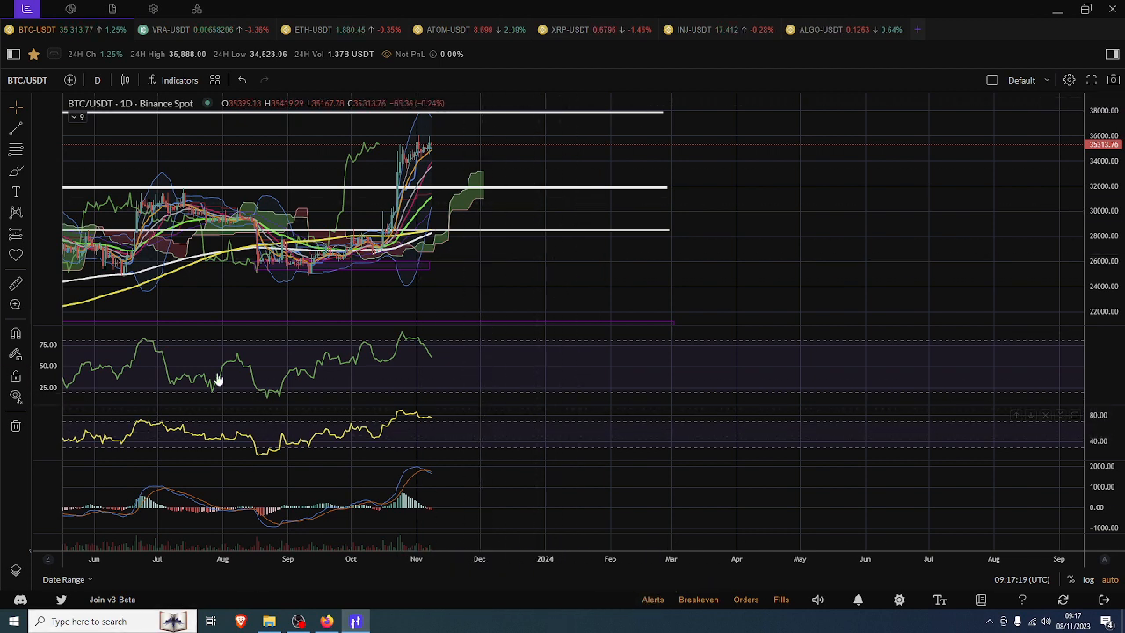
mouse_move(443, 313)
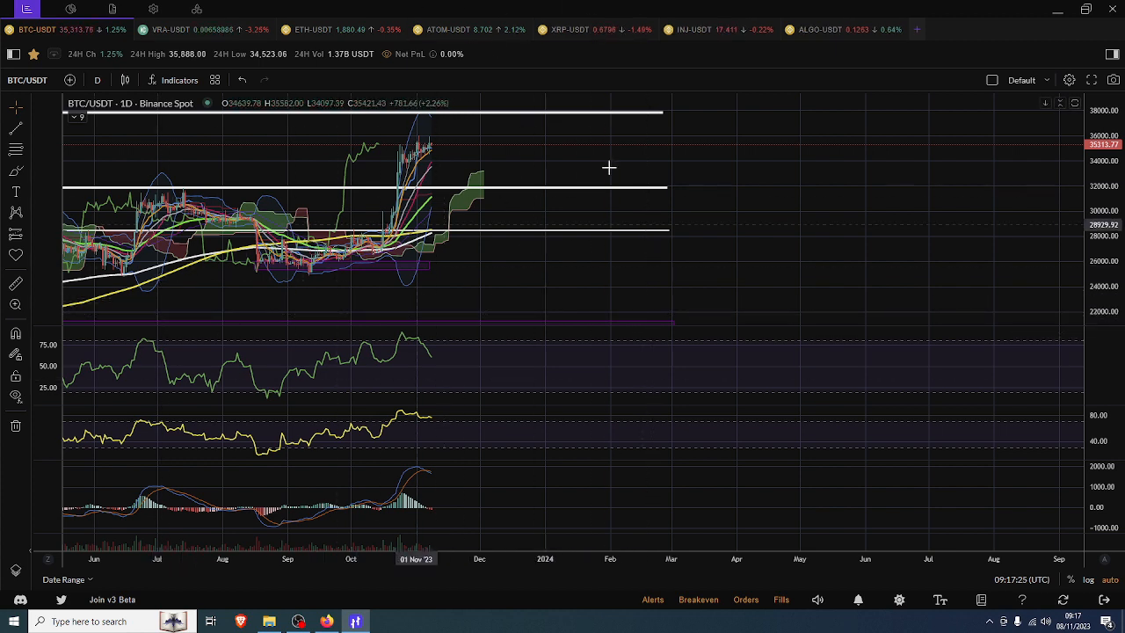
mouse_move(714, 60)
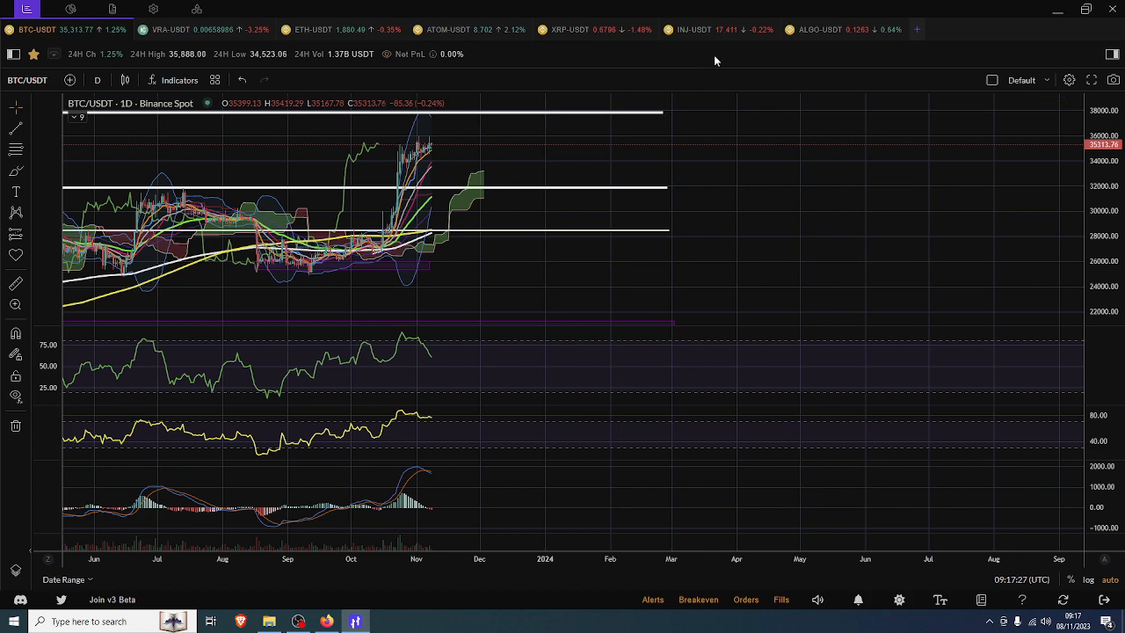
Load the INJ/USDT daily chart and zoom out to see its horizontal levels.
left_click(693, 29)
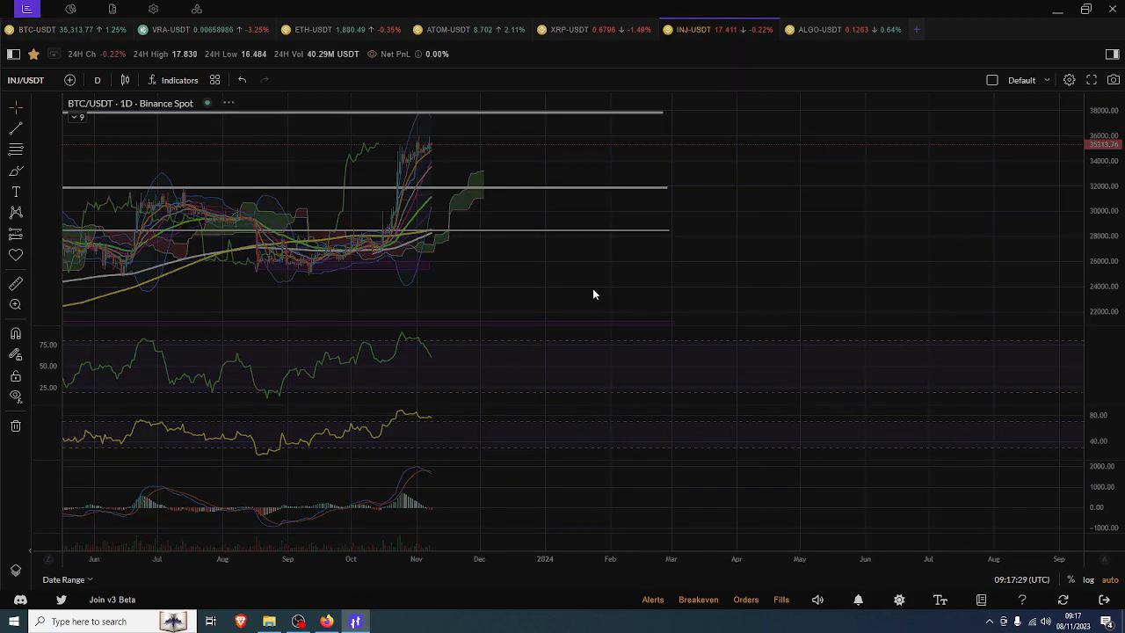
left_click(694, 28)
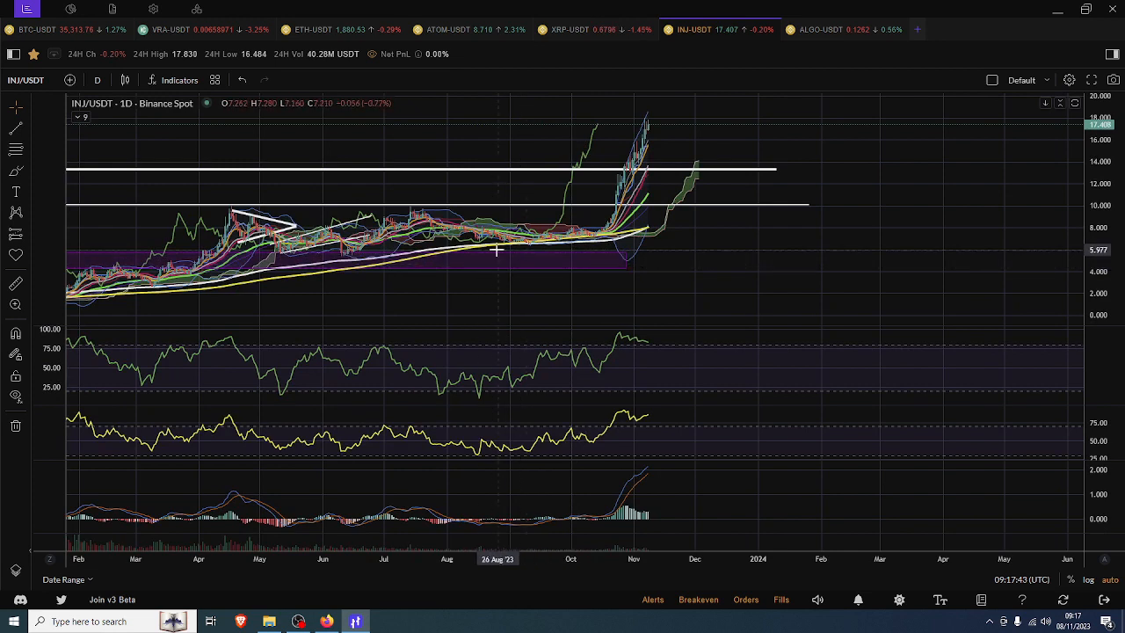
mouse_move(541, 246)
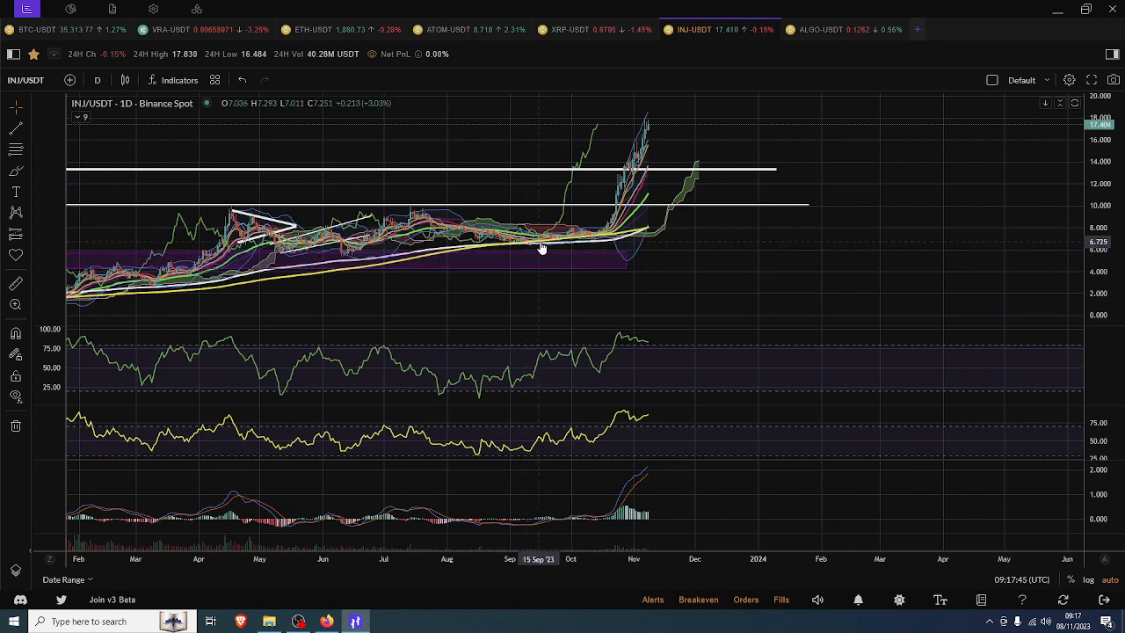
mouse_move(506, 430)
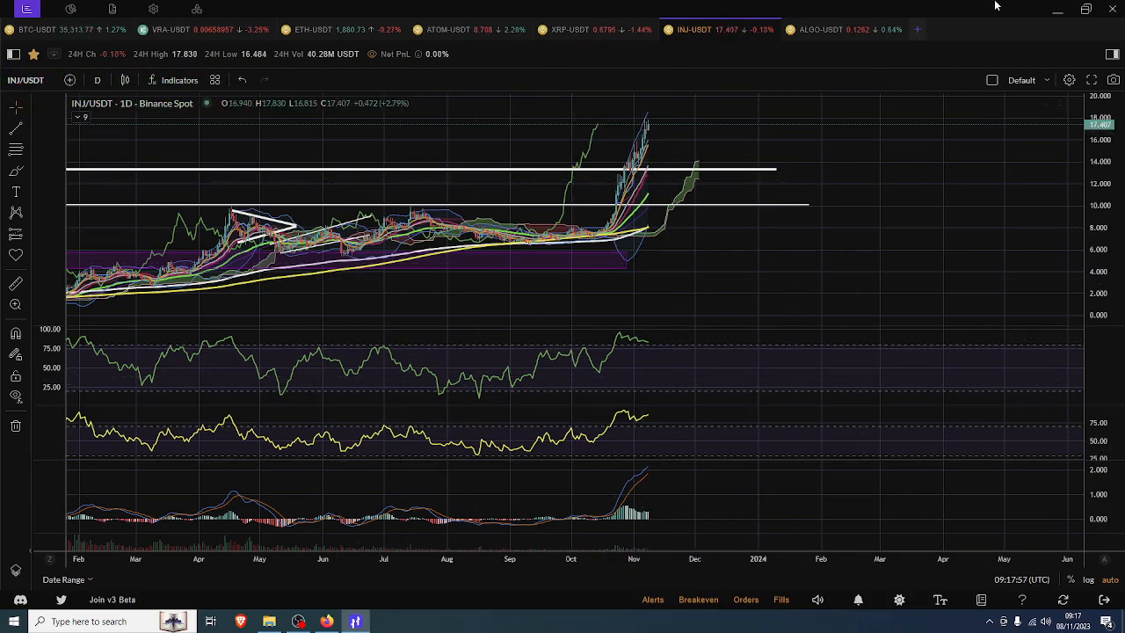
mouse_move(601, 218)
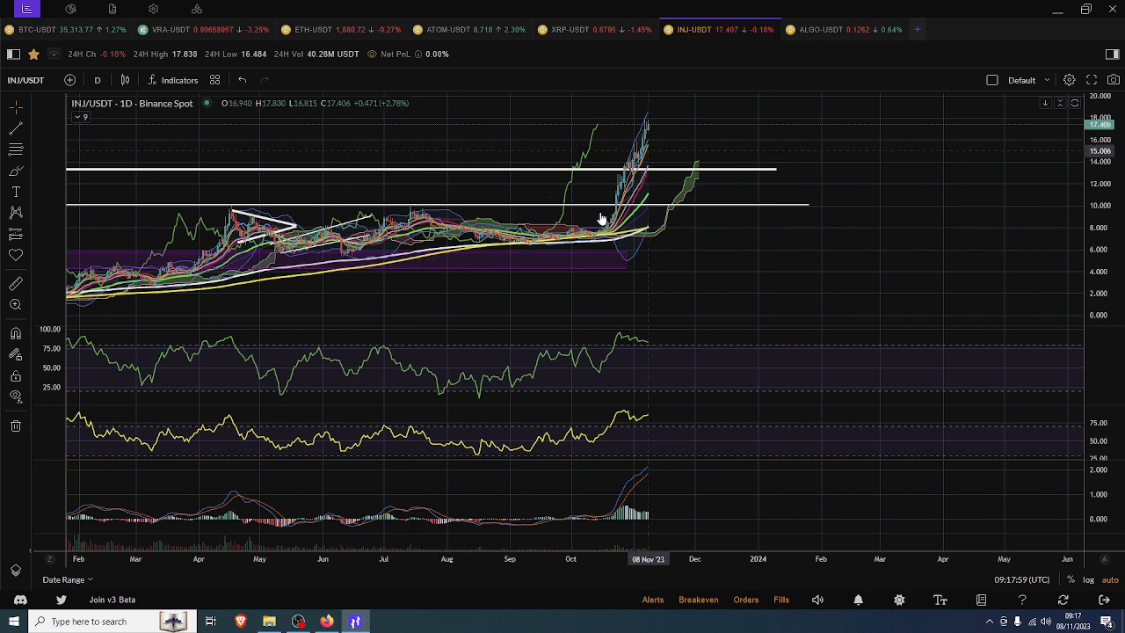
scroll("down", 3)
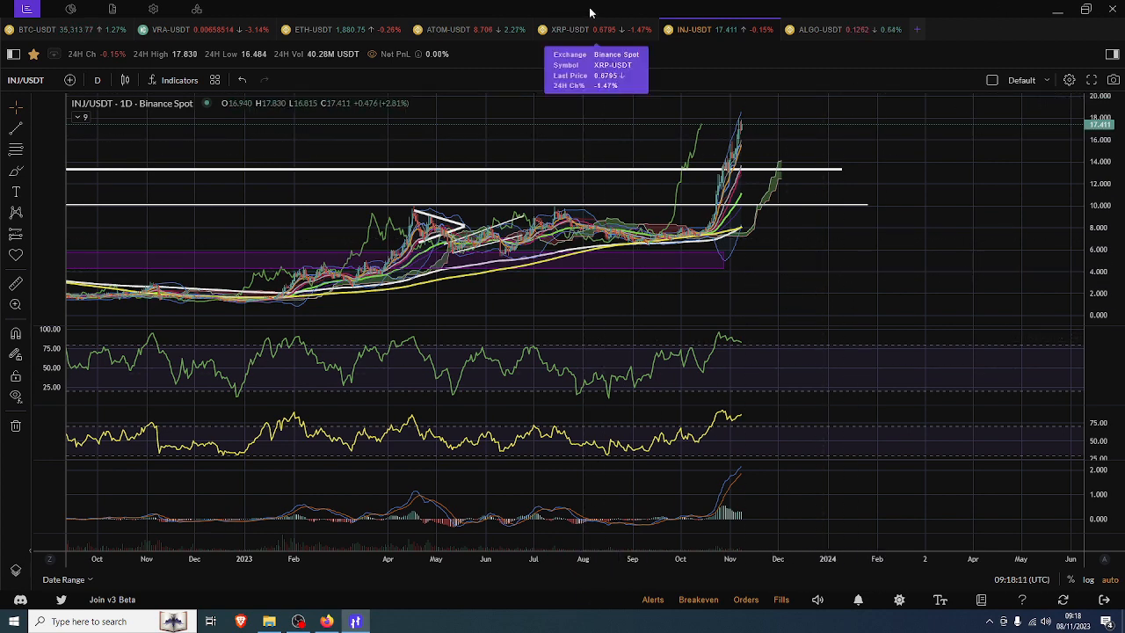
Load the XRP/USDT daily chart with its trendlines and support levels.
left_click(569, 28)
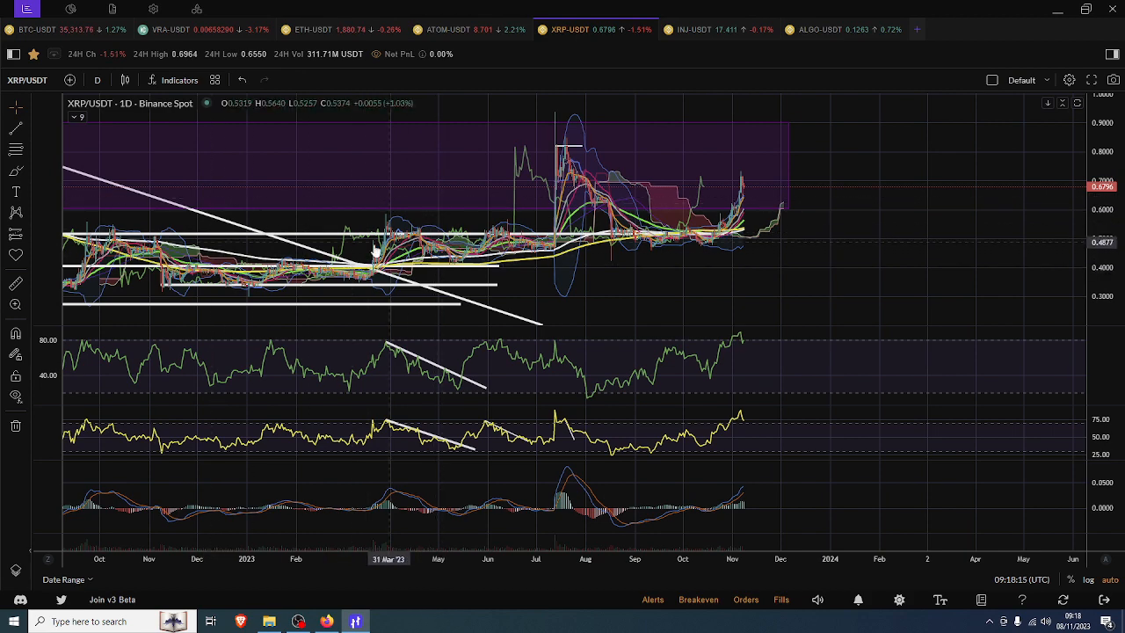
mouse_move(387, 183)
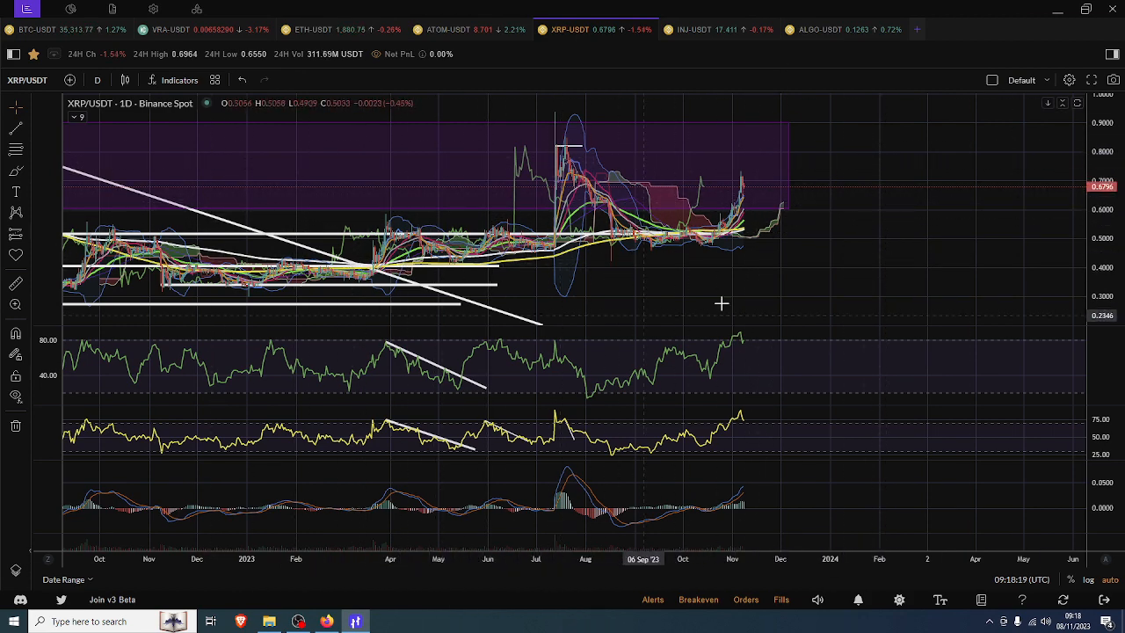
mouse_move(874, 118)
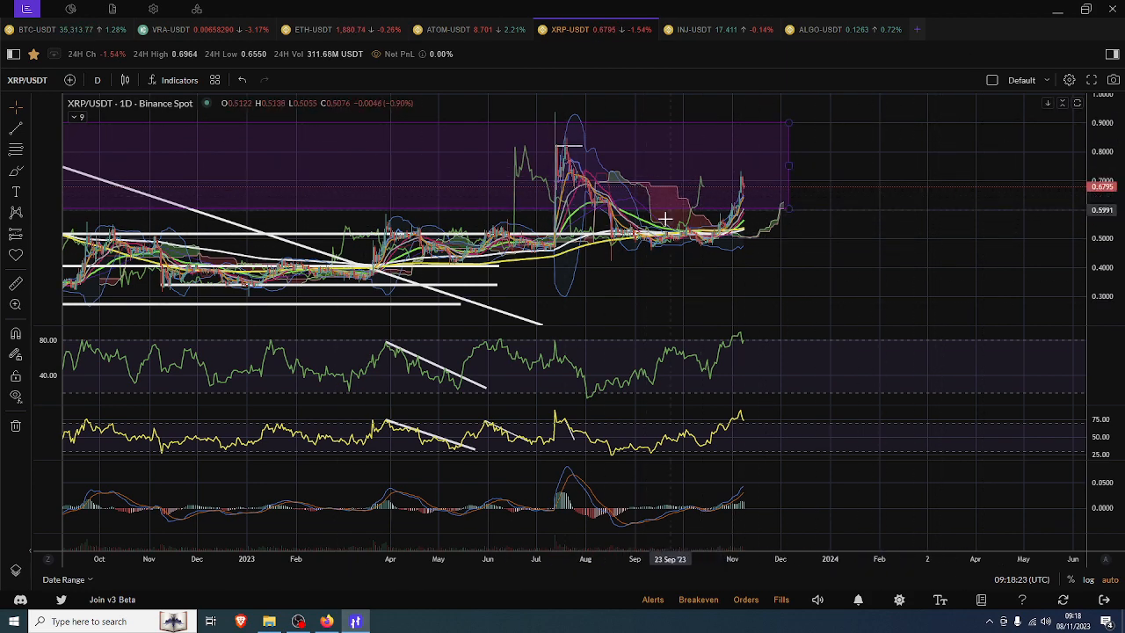
mouse_move(644, 227)
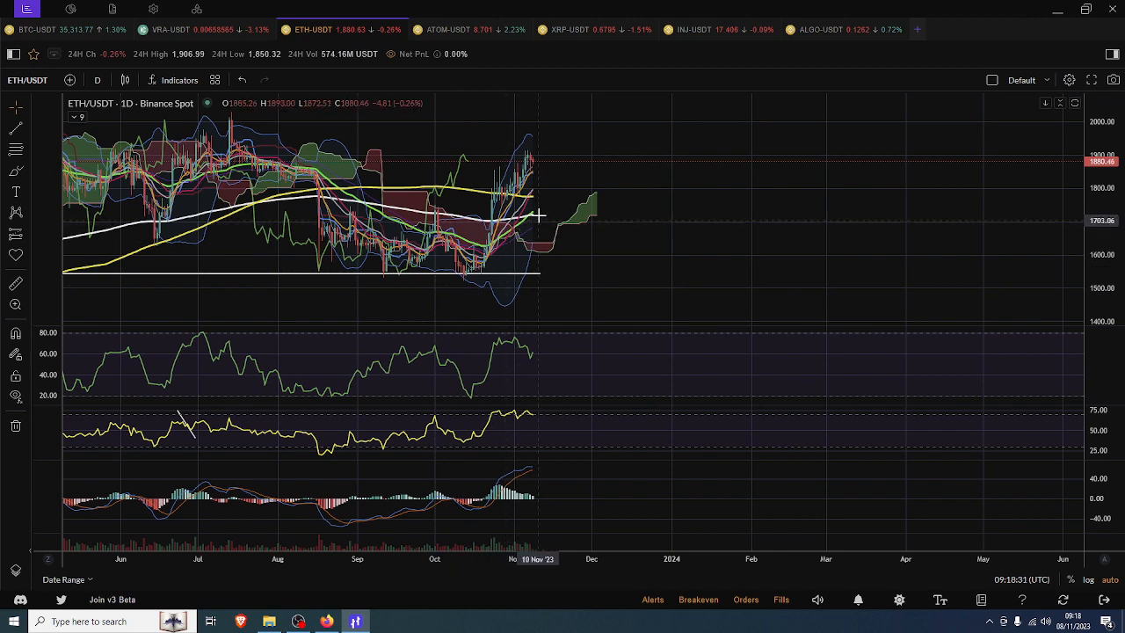
mouse_move(506, 282)
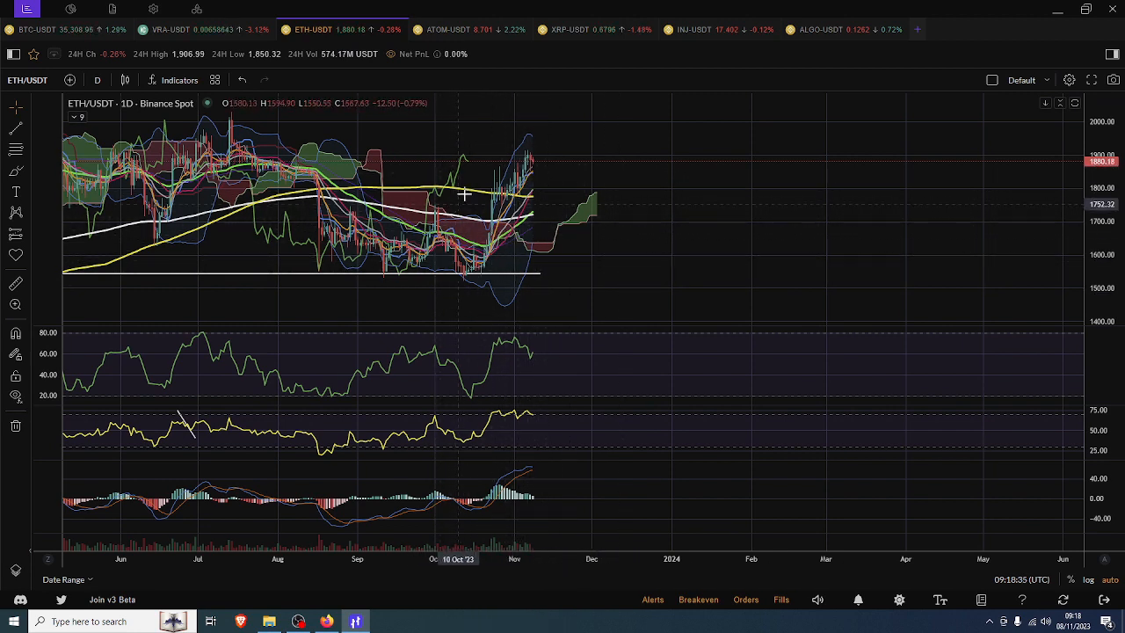
mouse_move(527, 183)
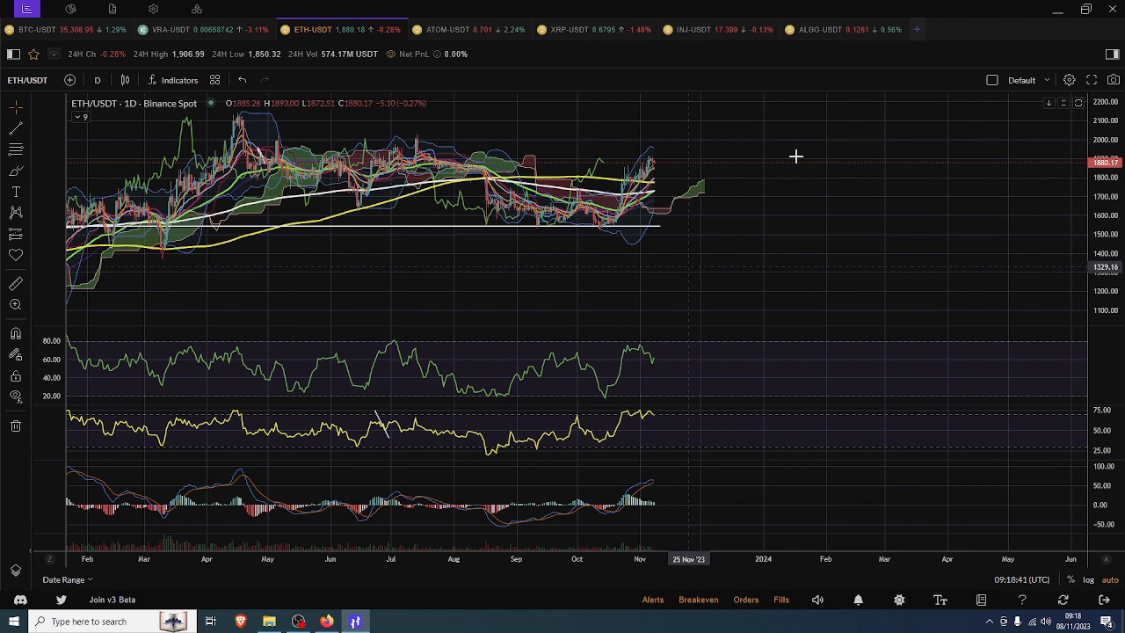
mouse_move(665, 181)
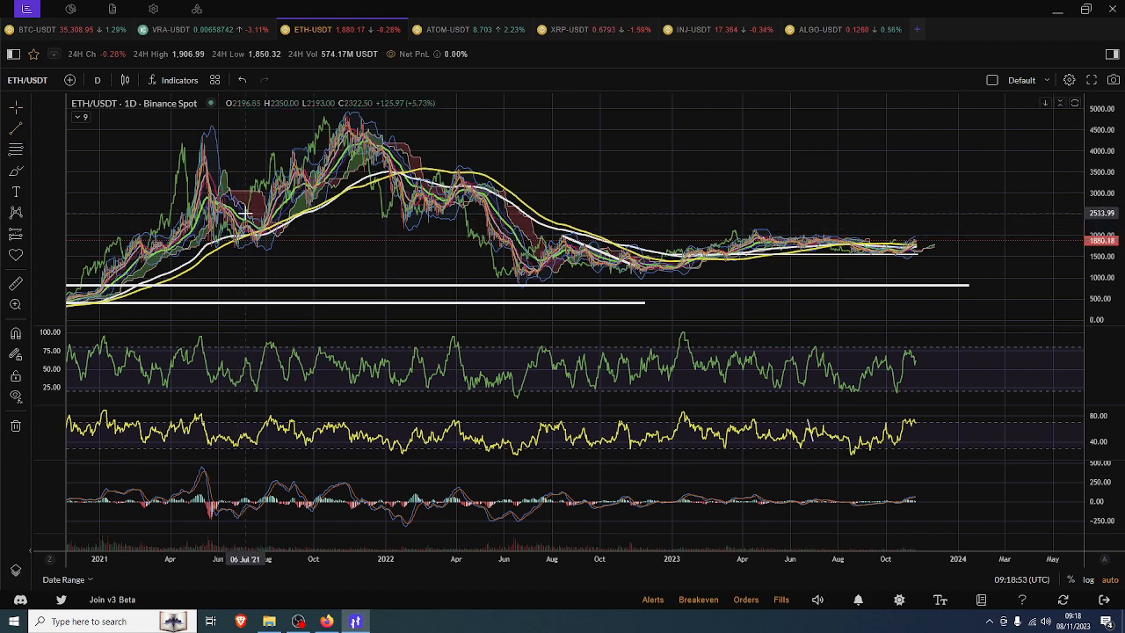
mouse_move(981, 209)
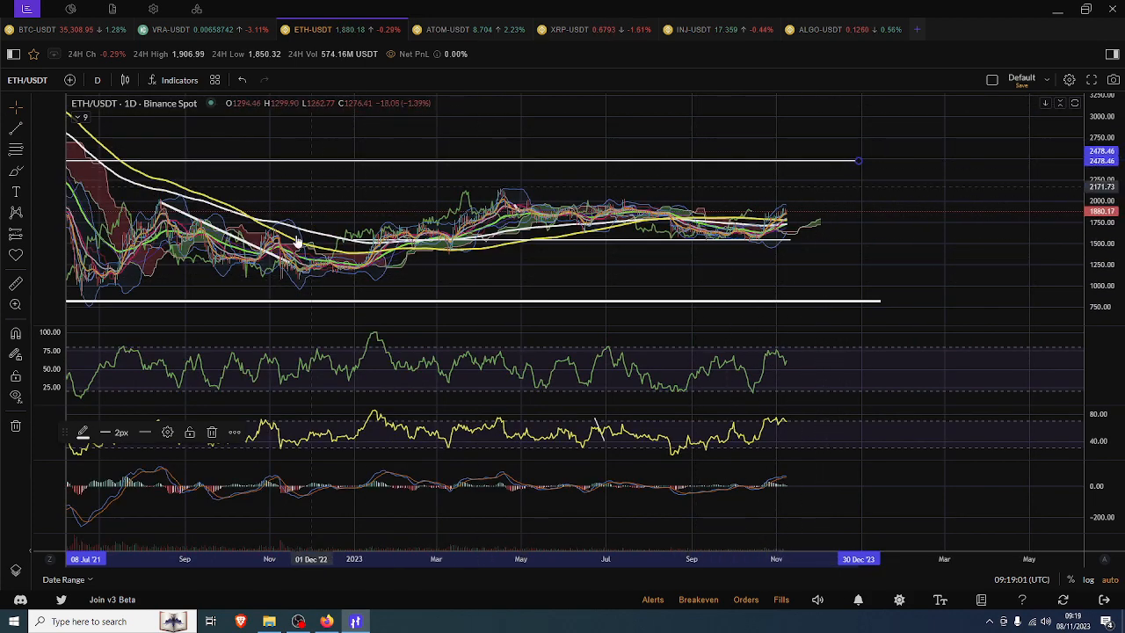
Review the ATOM/USDT daily chart, then load the ALGO/USDT daily chart.
left_click(449, 28)
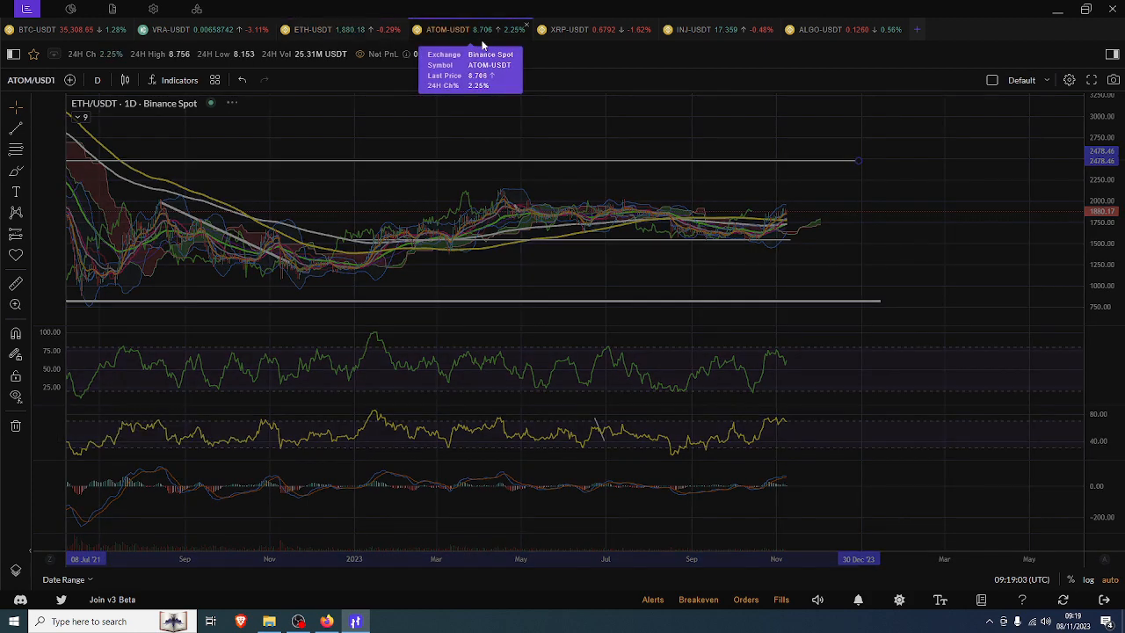
left_click(448, 28)
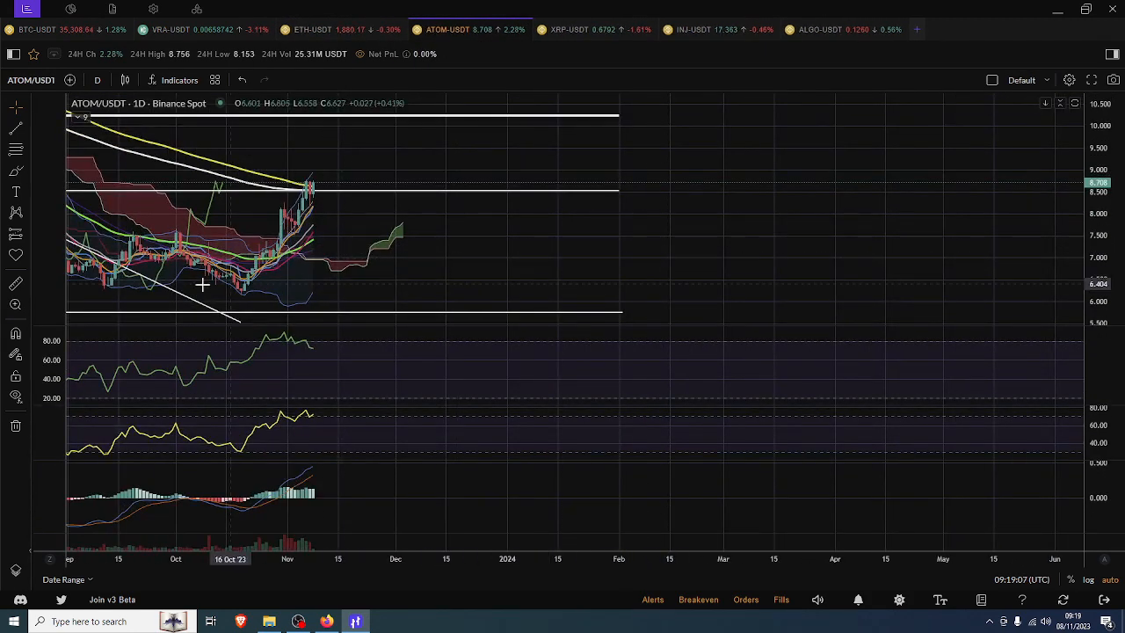
mouse_move(299, 195)
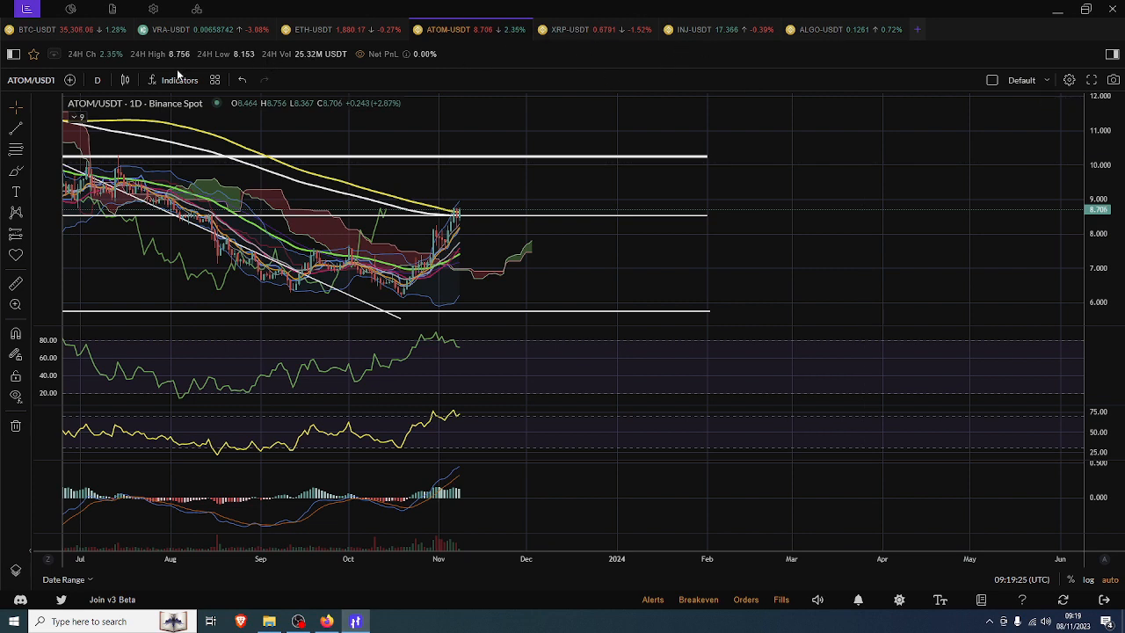
mouse_move(450, 194)
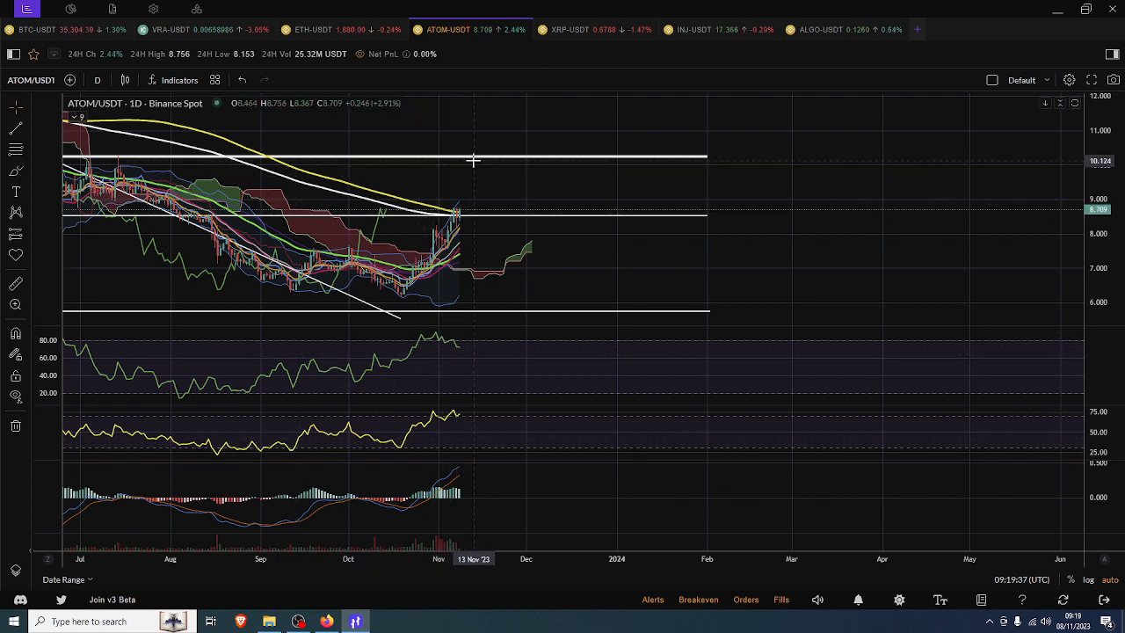
mouse_move(366, 169)
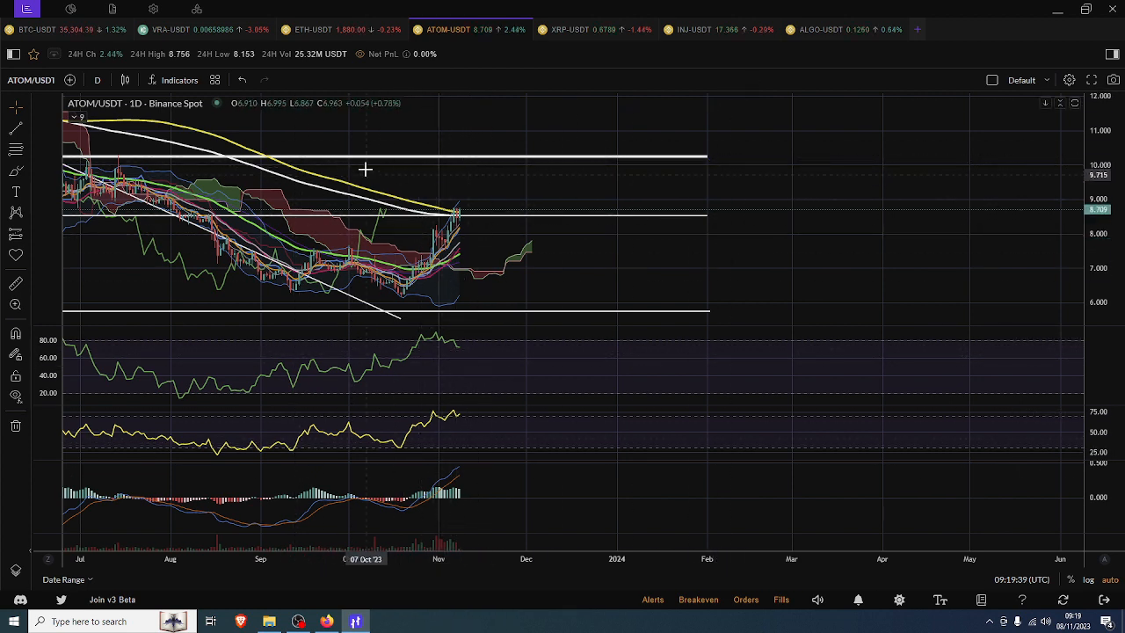
left_click(844, 28)
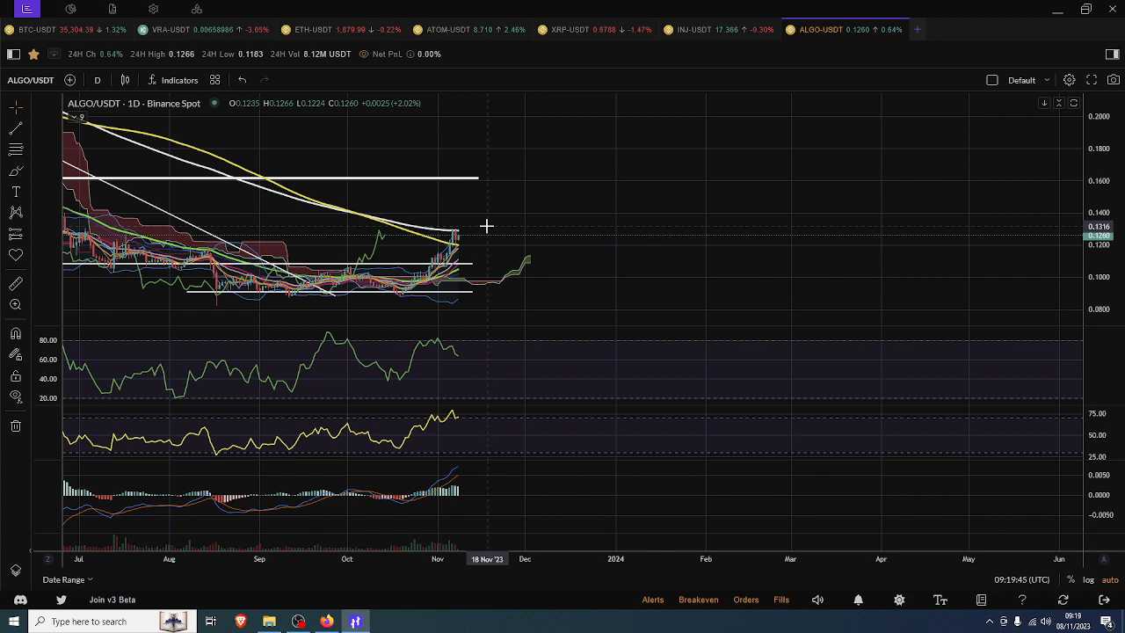
mouse_move(469, 262)
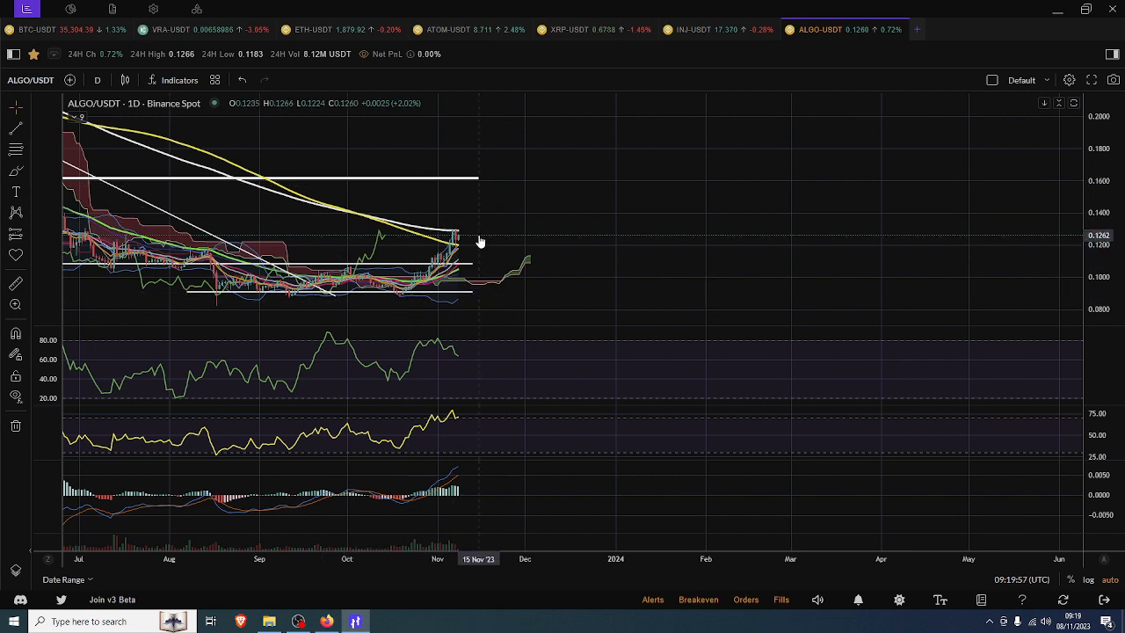
mouse_move(461, 267)
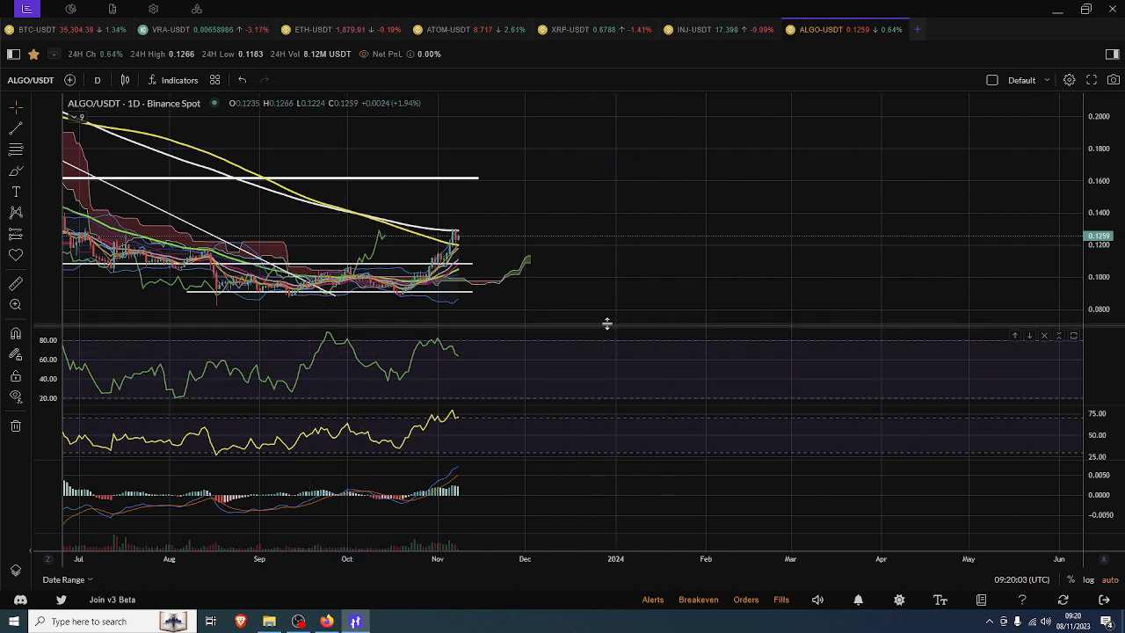
mouse_move(314, 320)
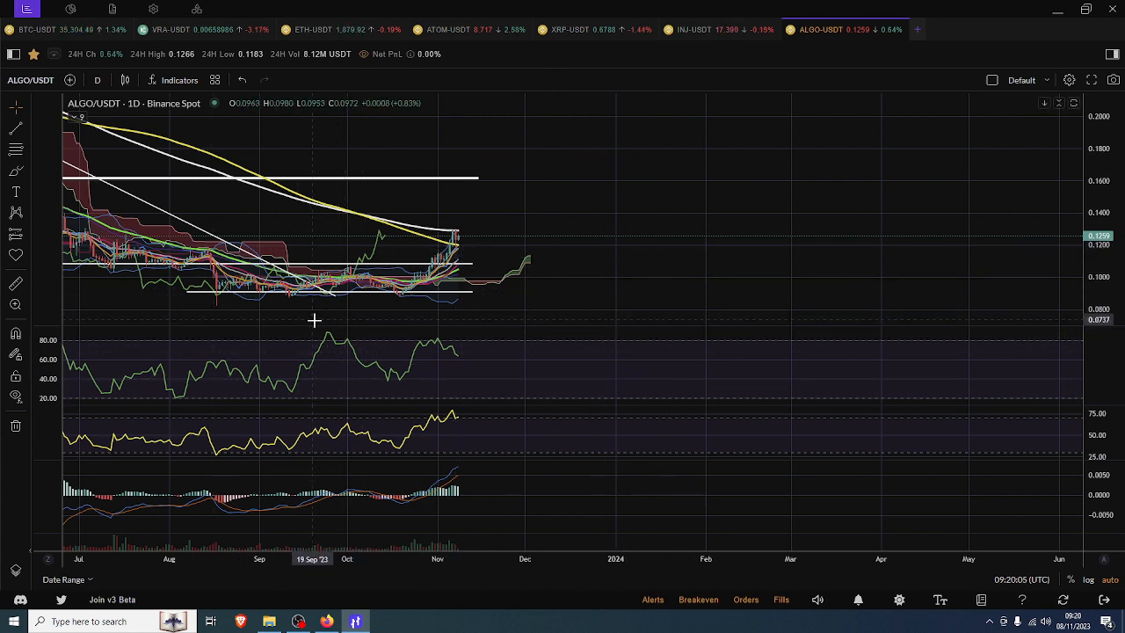
mouse_move(478, 236)
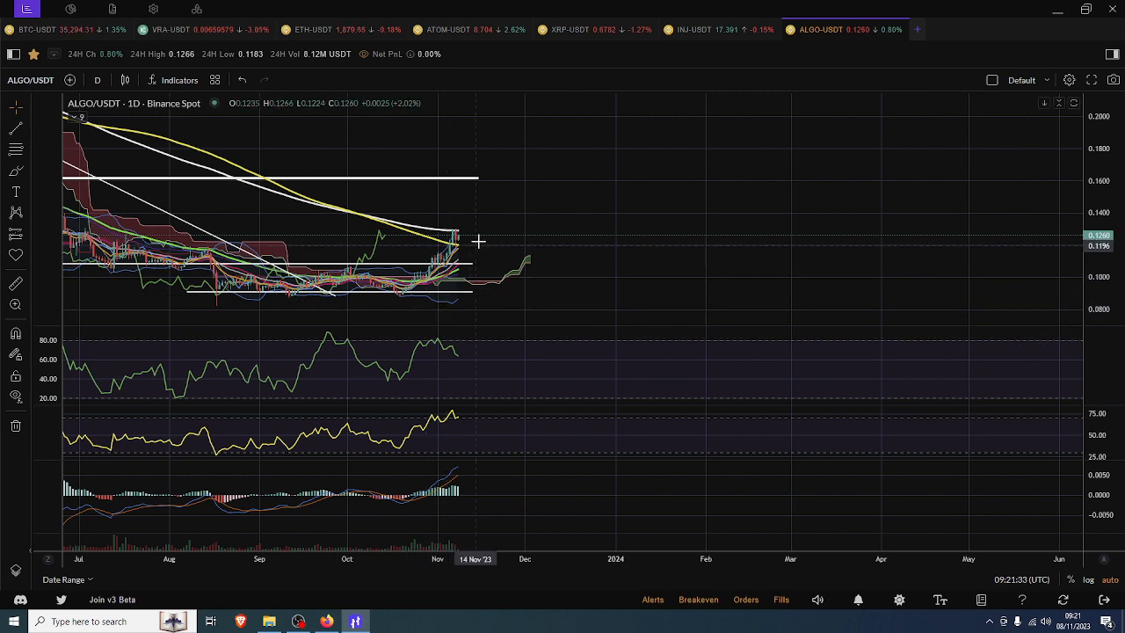
mouse_move(514, 158)
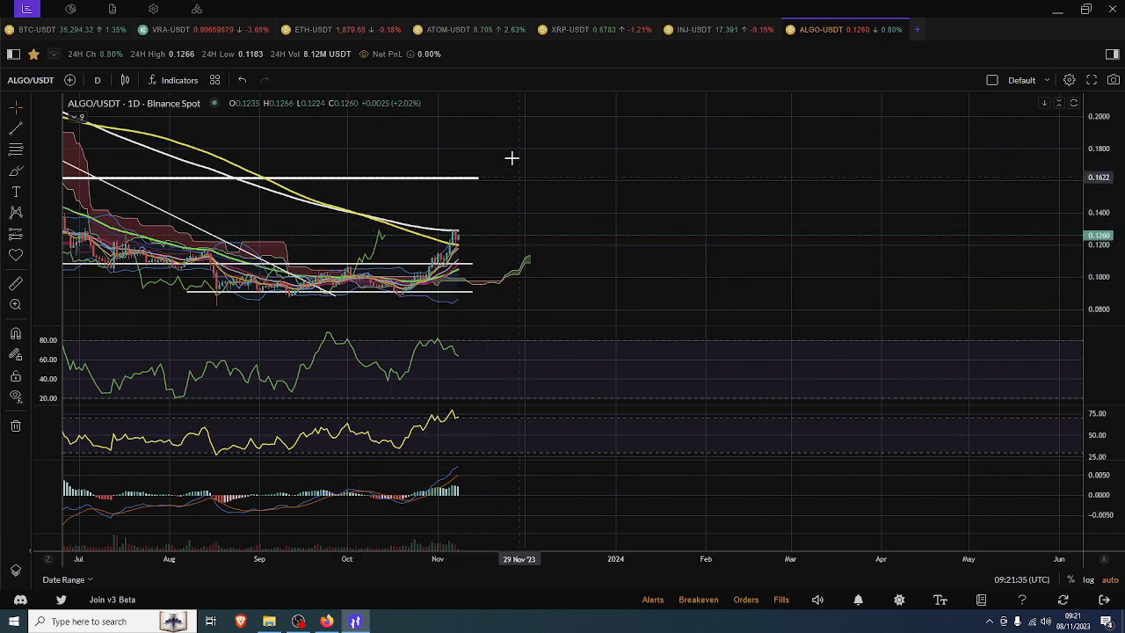
mouse_move(429, 208)
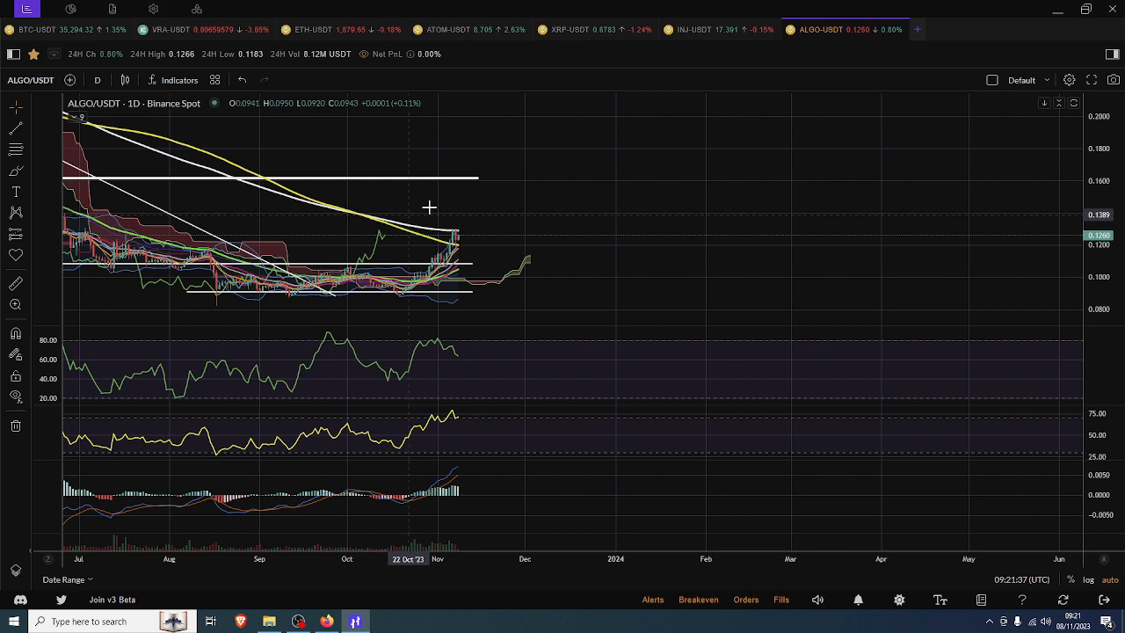
mouse_move(460, 239)
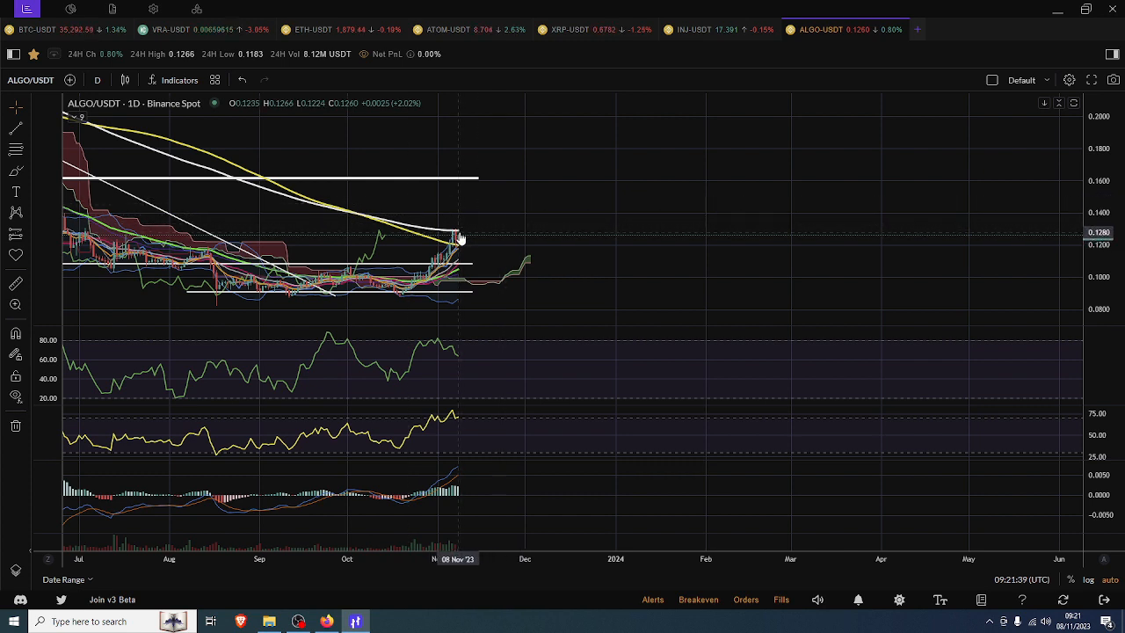
mouse_move(517, 242)
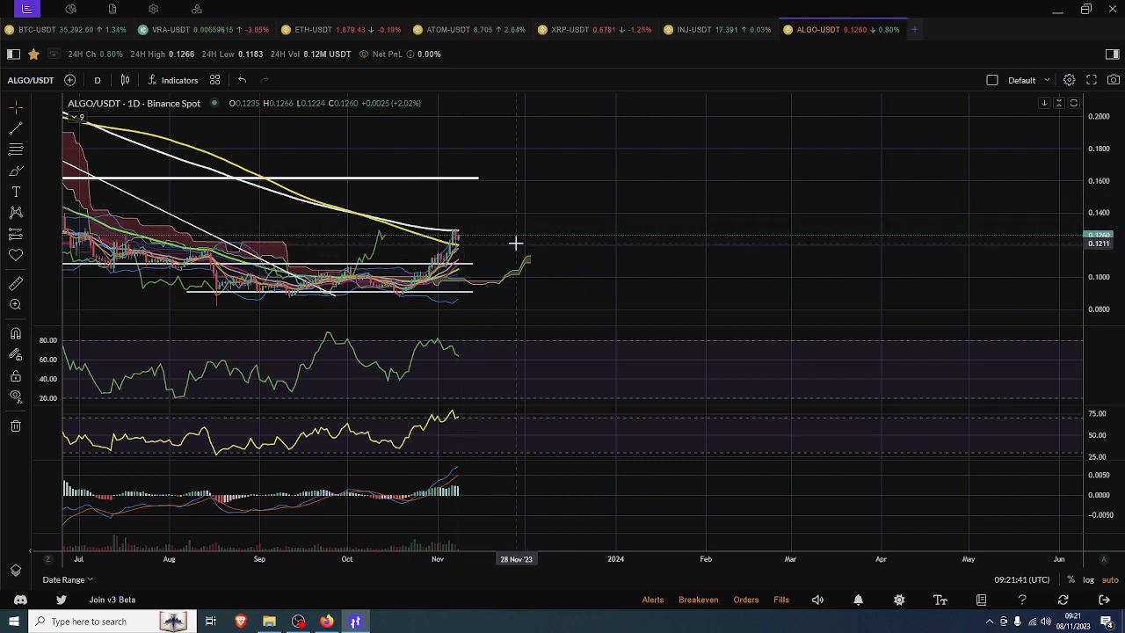
mouse_move(418, 255)
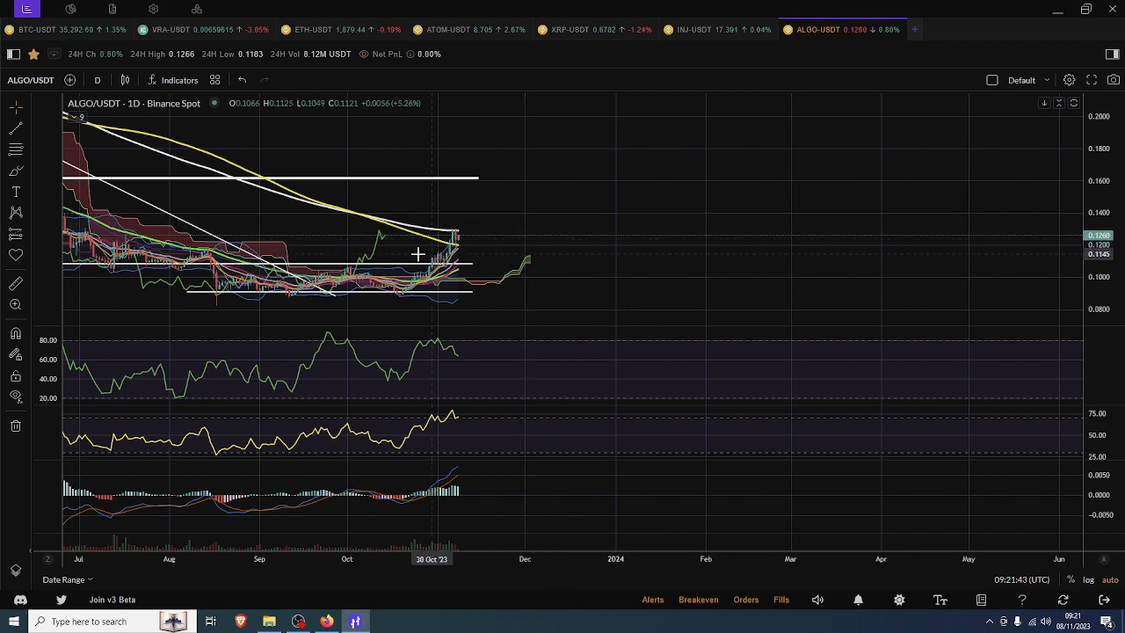
mouse_move(461, 243)
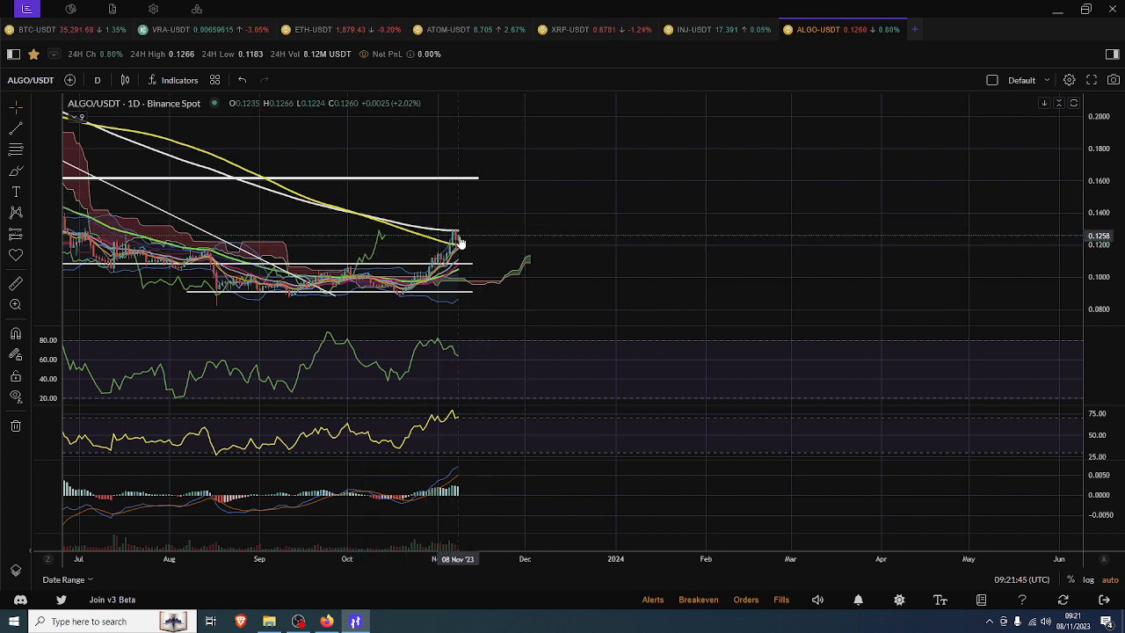
mouse_move(474, 181)
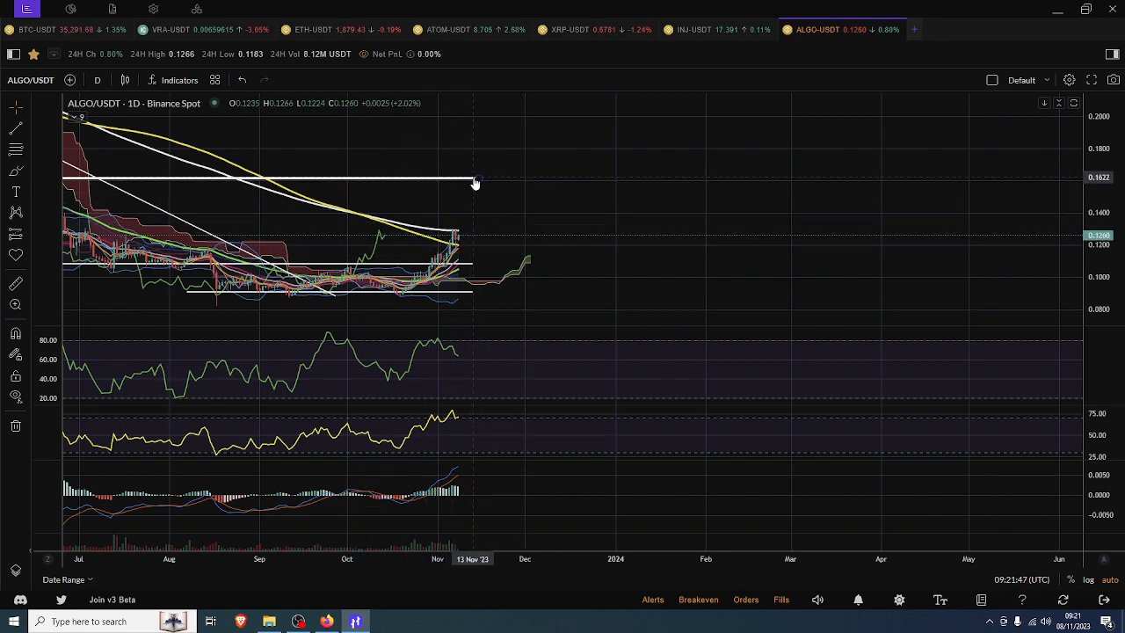
Reopen the ATOM/USDT daily chart with its horizontal levels.
left_click(449, 28)
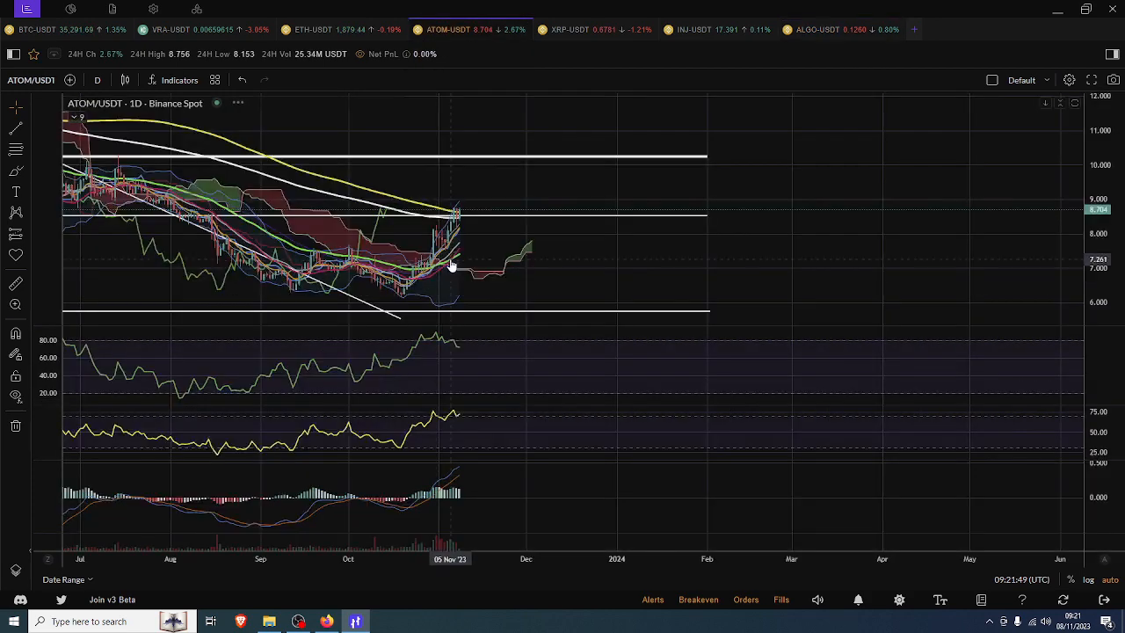
mouse_move(461, 226)
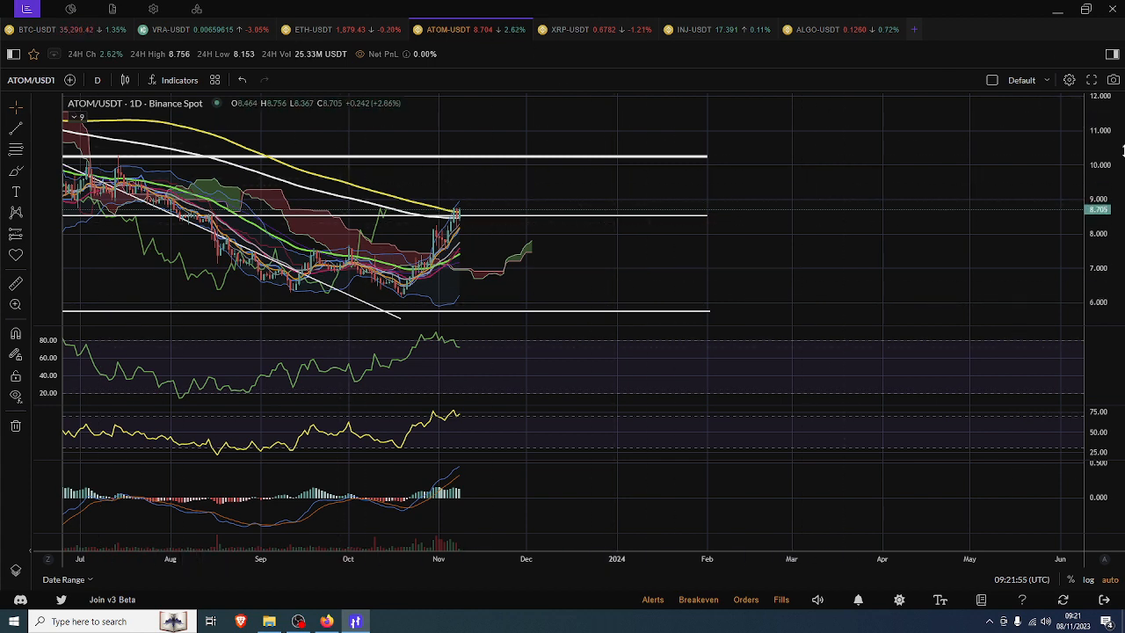
mouse_move(173, 149)
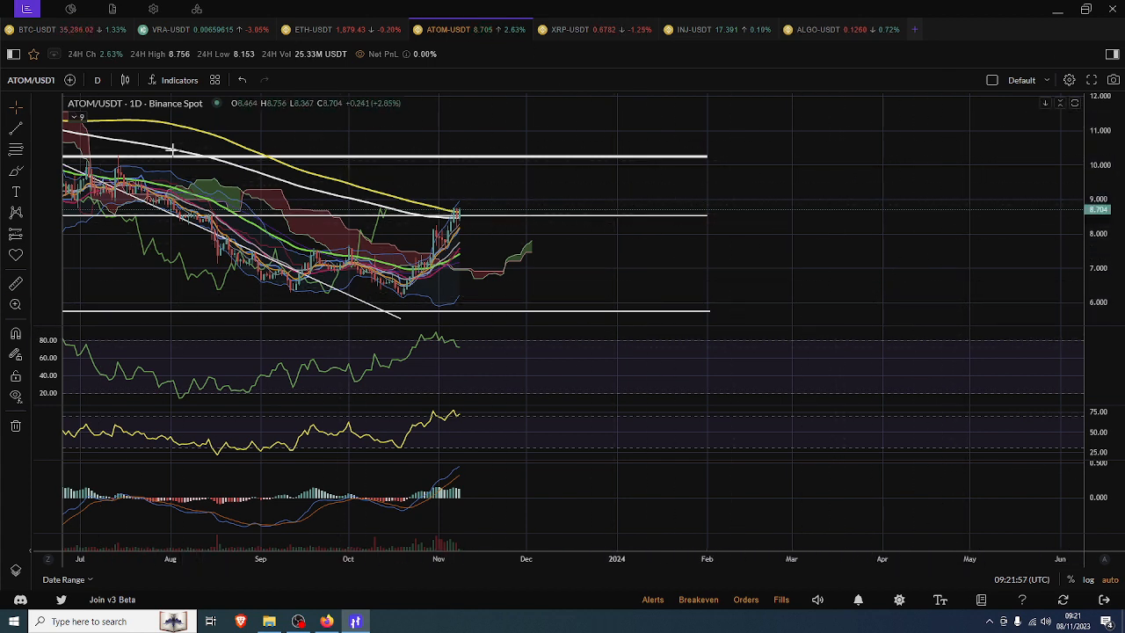
mouse_move(450, 269)
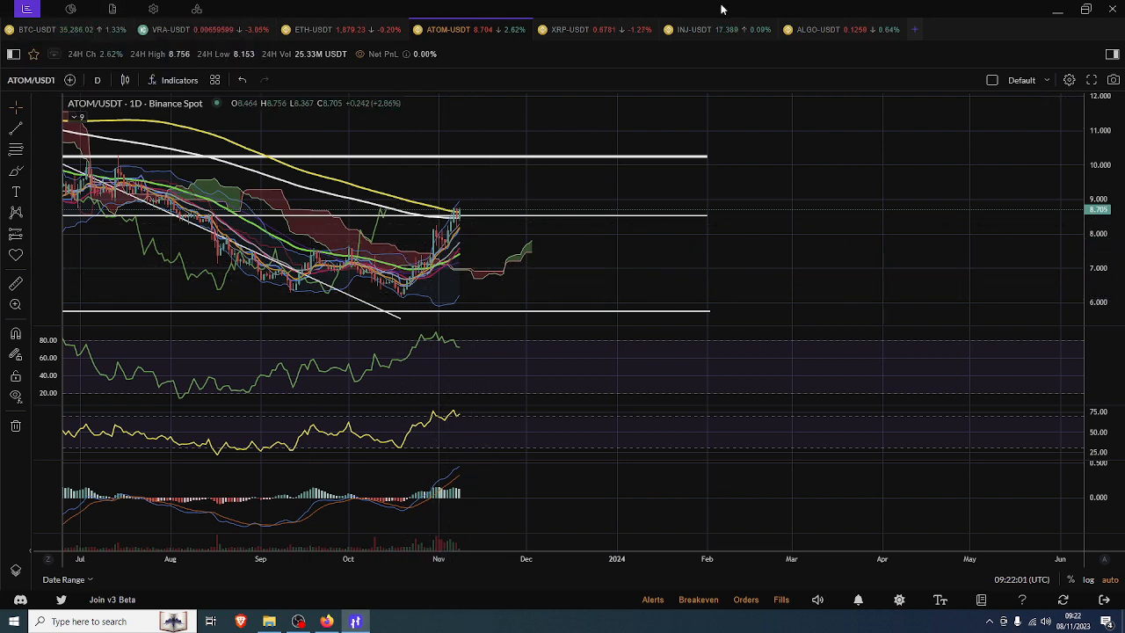
mouse_move(752, 204)
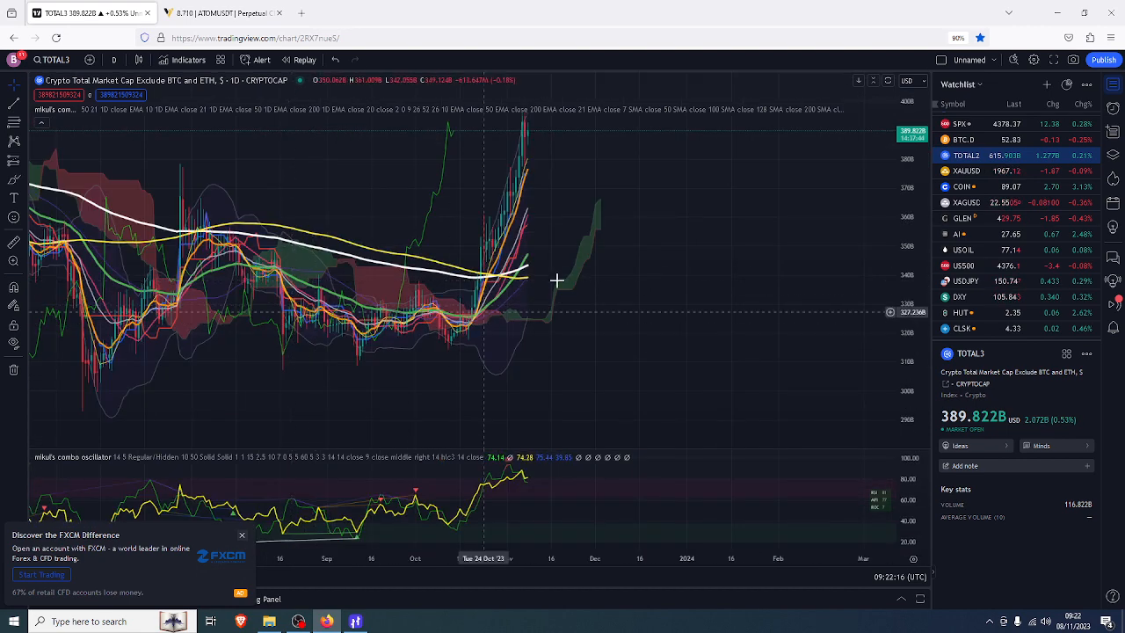
mouse_move(524, 285)
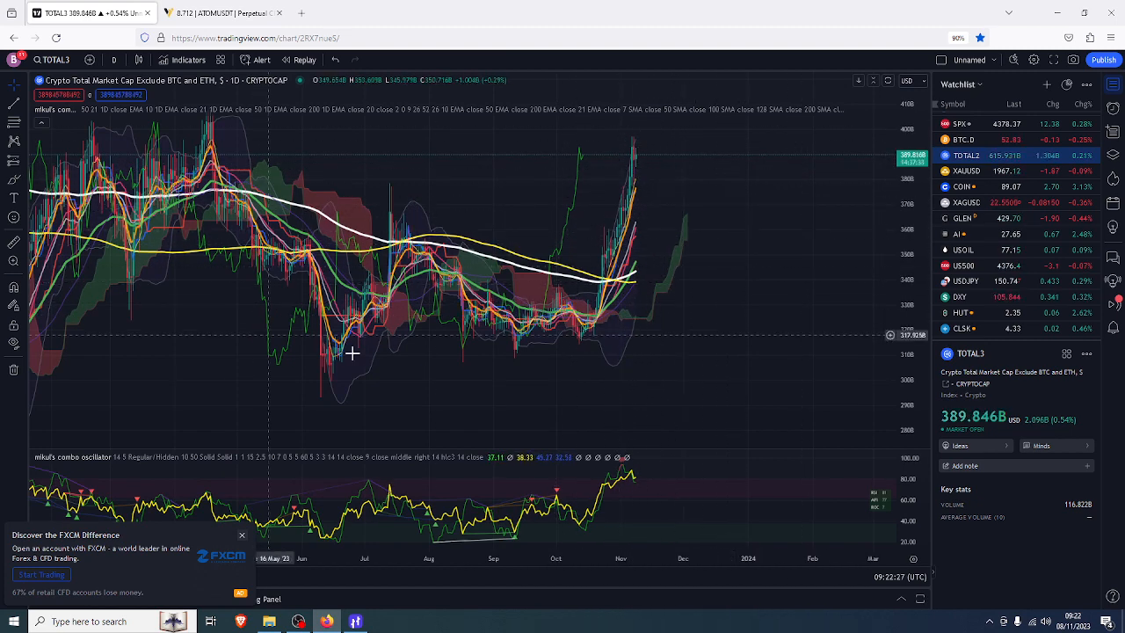
mouse_move(302, 255)
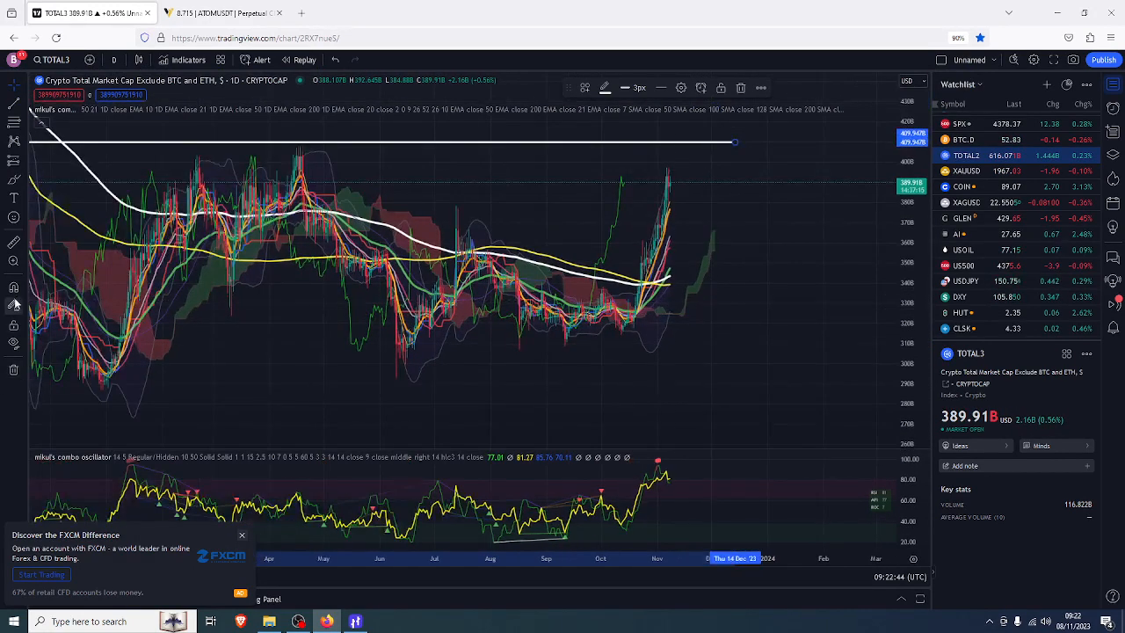
mouse_move(682, 182)
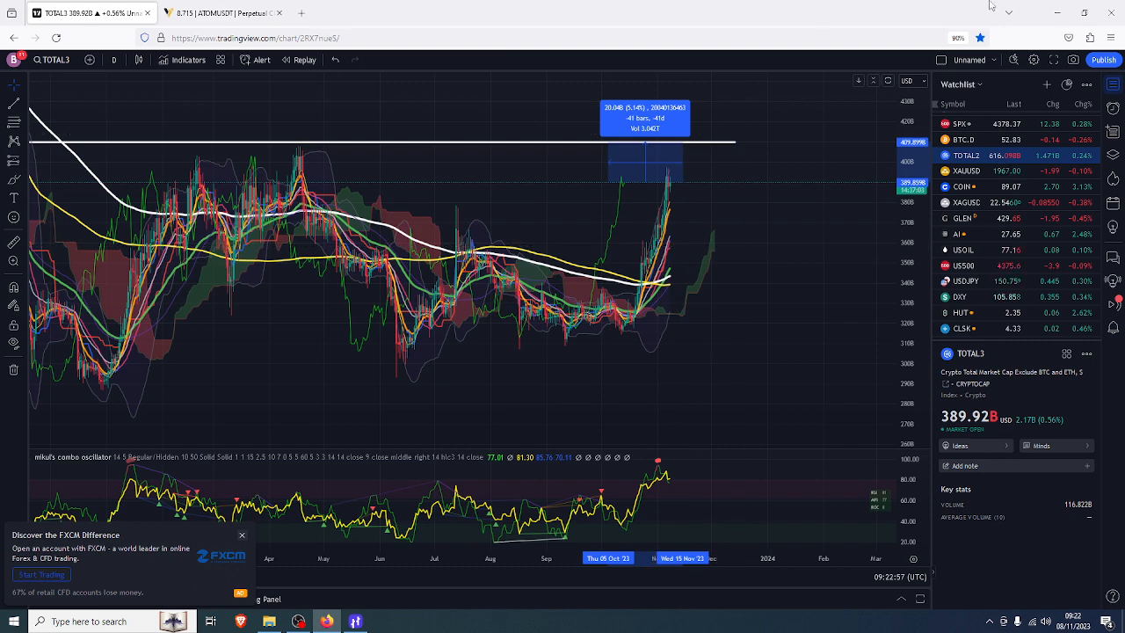
scroll("down", 3)
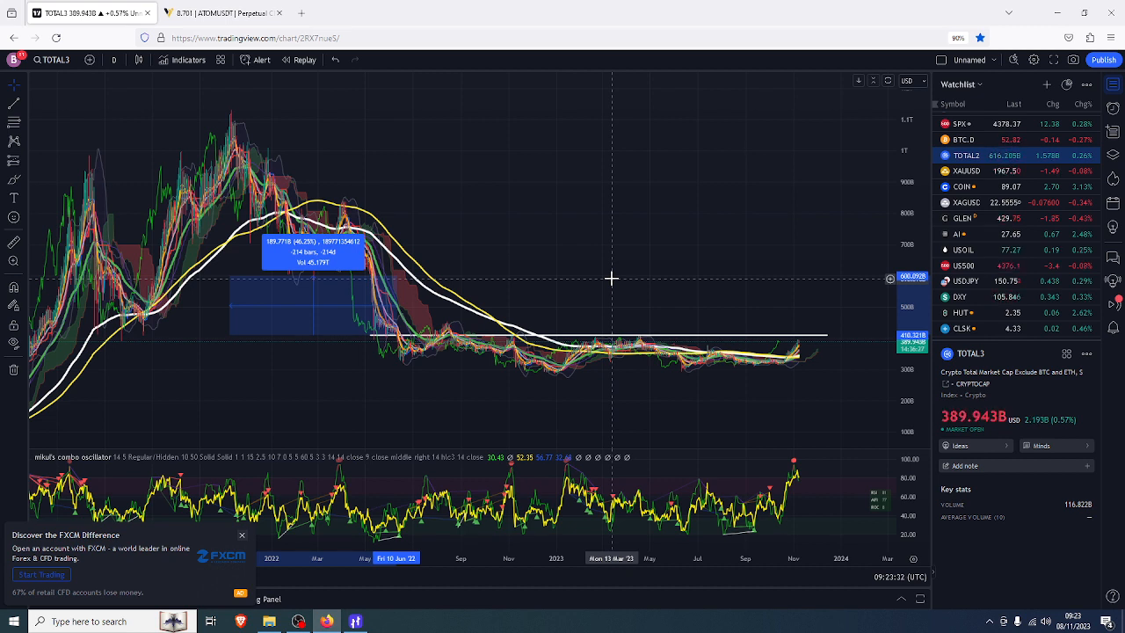
mouse_move(846, 255)
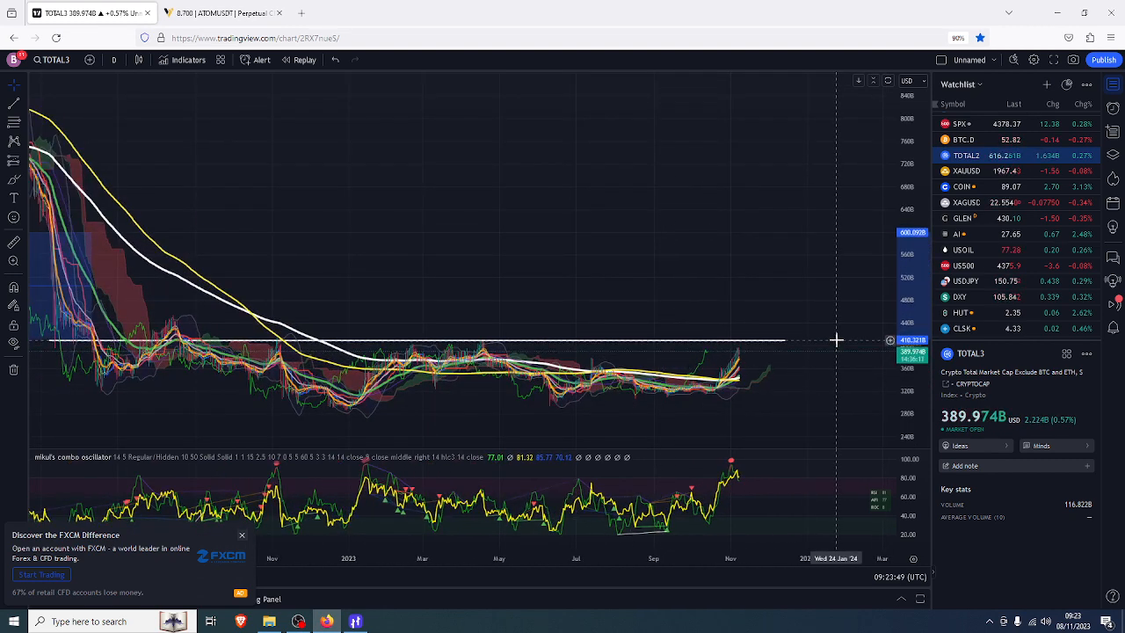
mouse_move(824, 350)
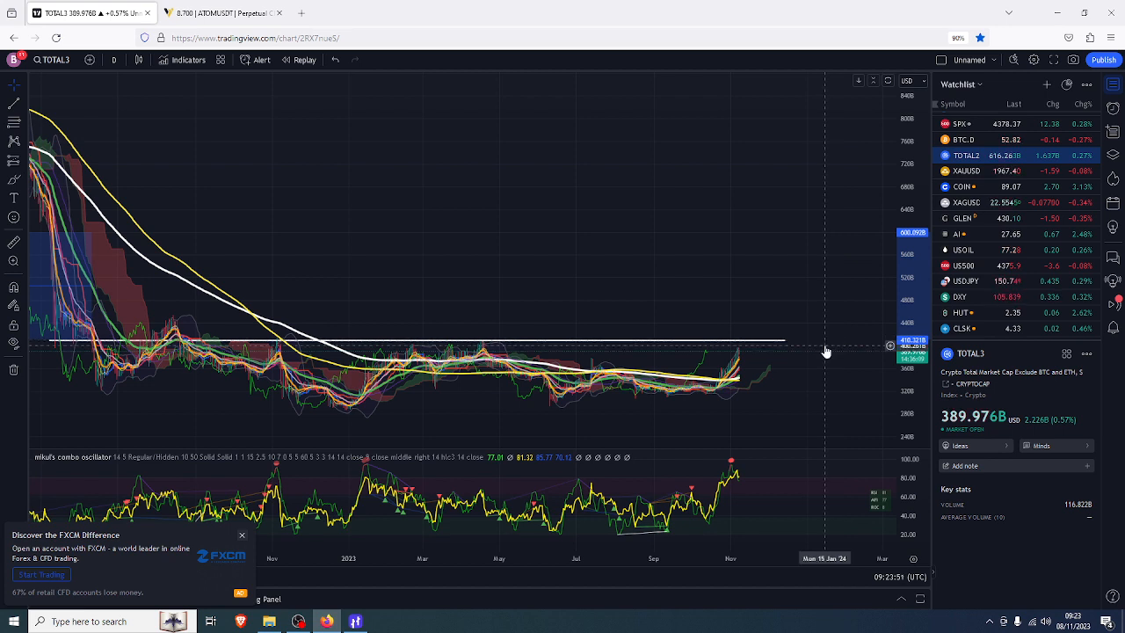
mouse_move(830, 306)
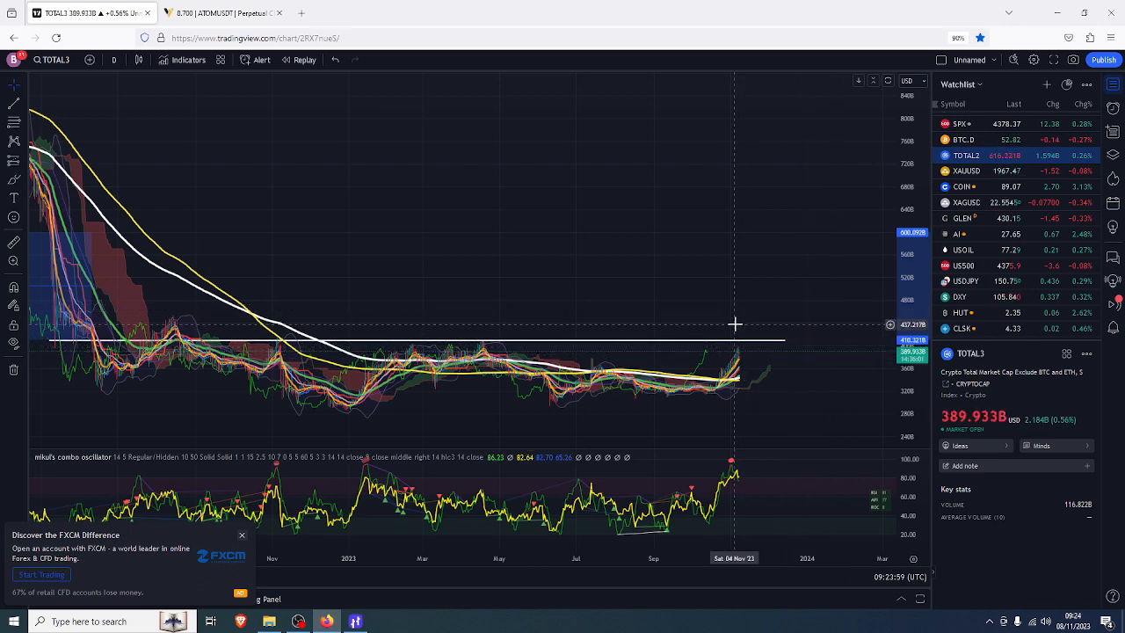
Bring the altcoin charting terminal back up on the ATOM/USDT daily chart.
left_click(355, 622)
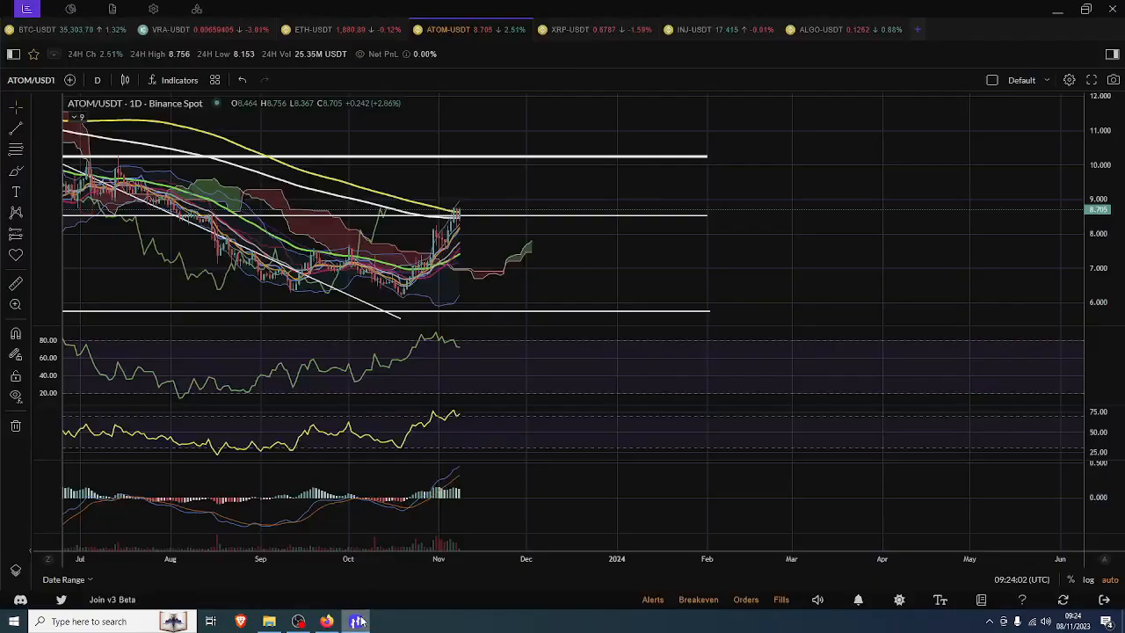
mouse_move(37, 28)
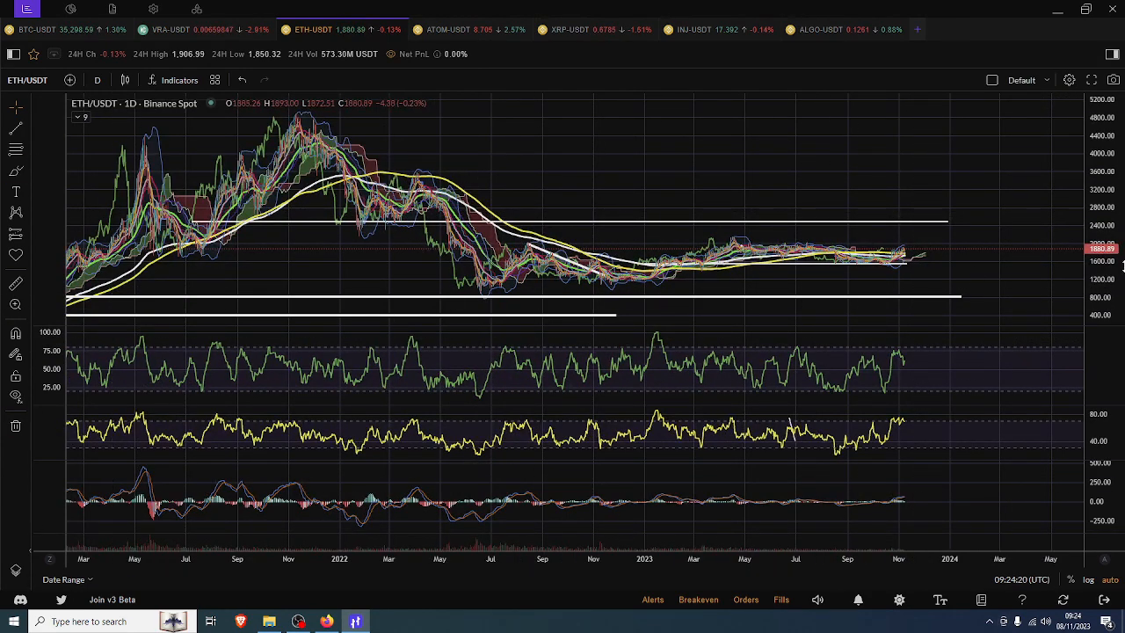
mouse_move(619, 388)
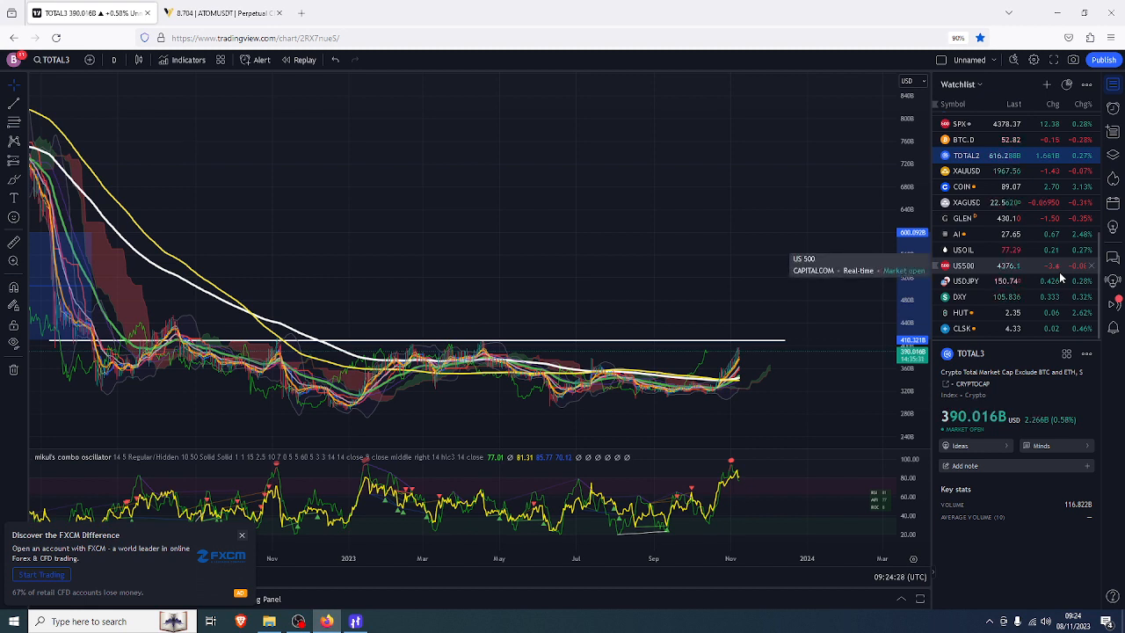
mouse_move(971, 165)
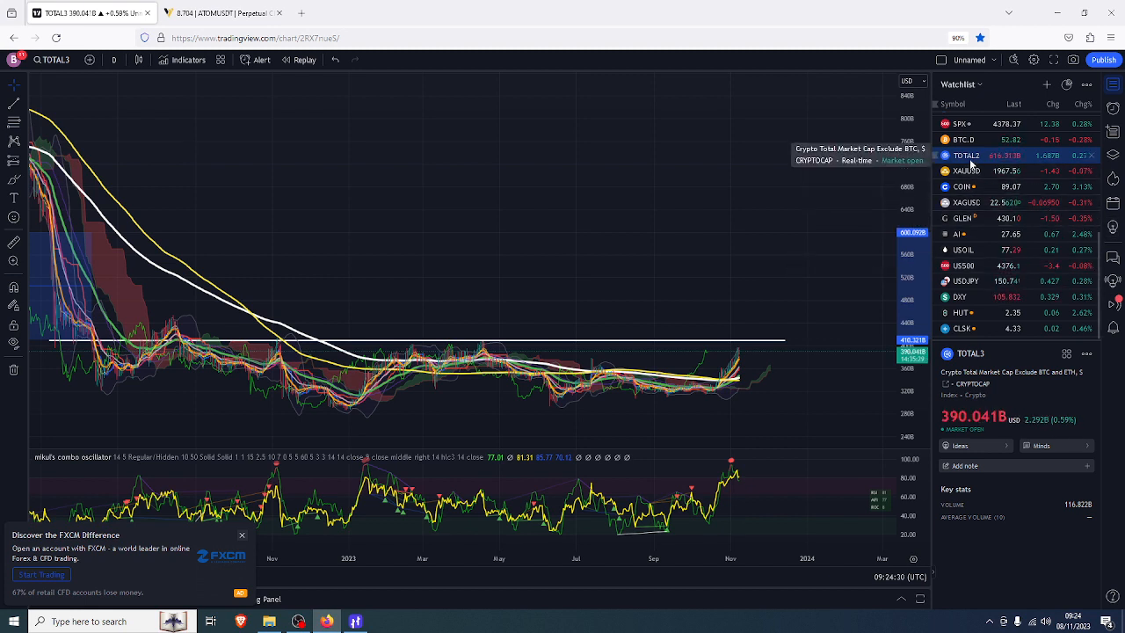
Load the BTC.D Bitcoin dominance chart in TradingView.
left_click(964, 141)
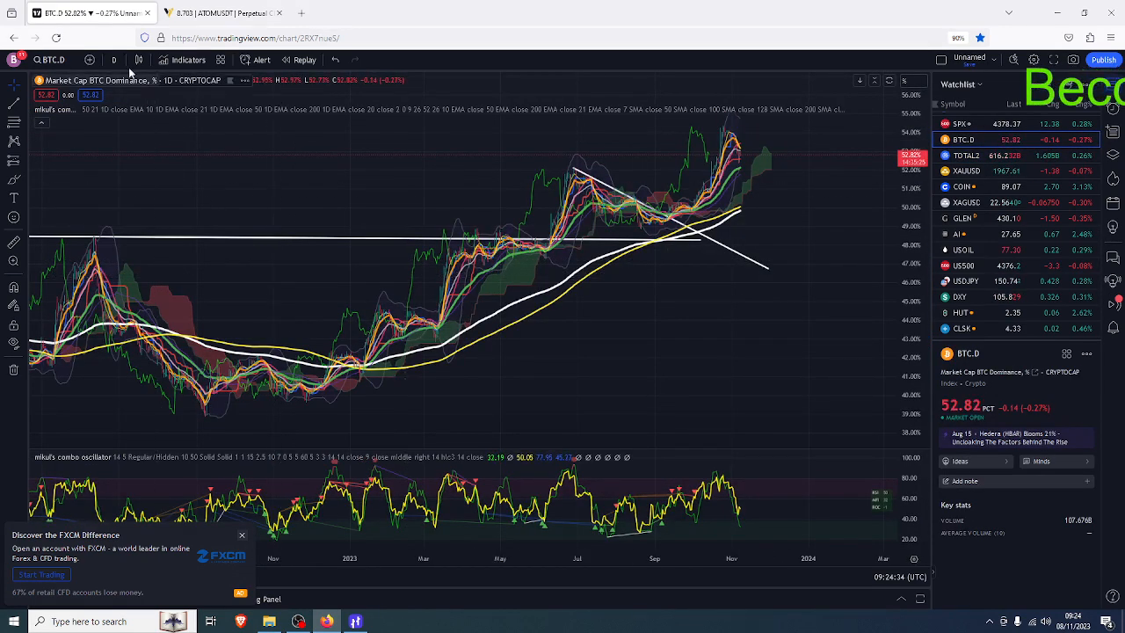
left_click(113, 60)
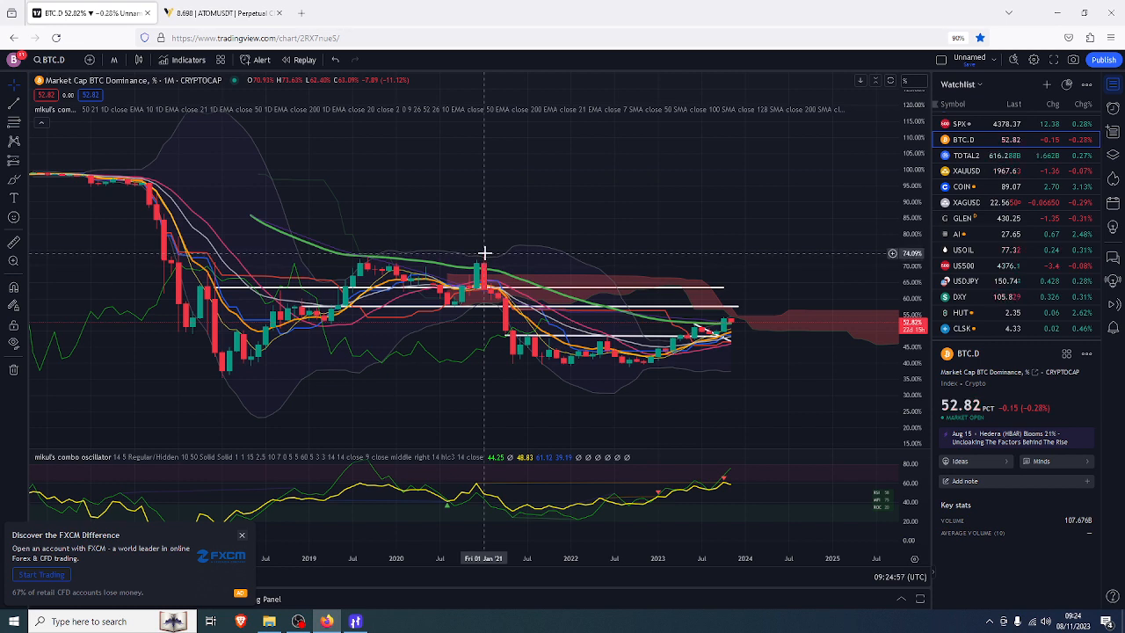
mouse_move(481, 246)
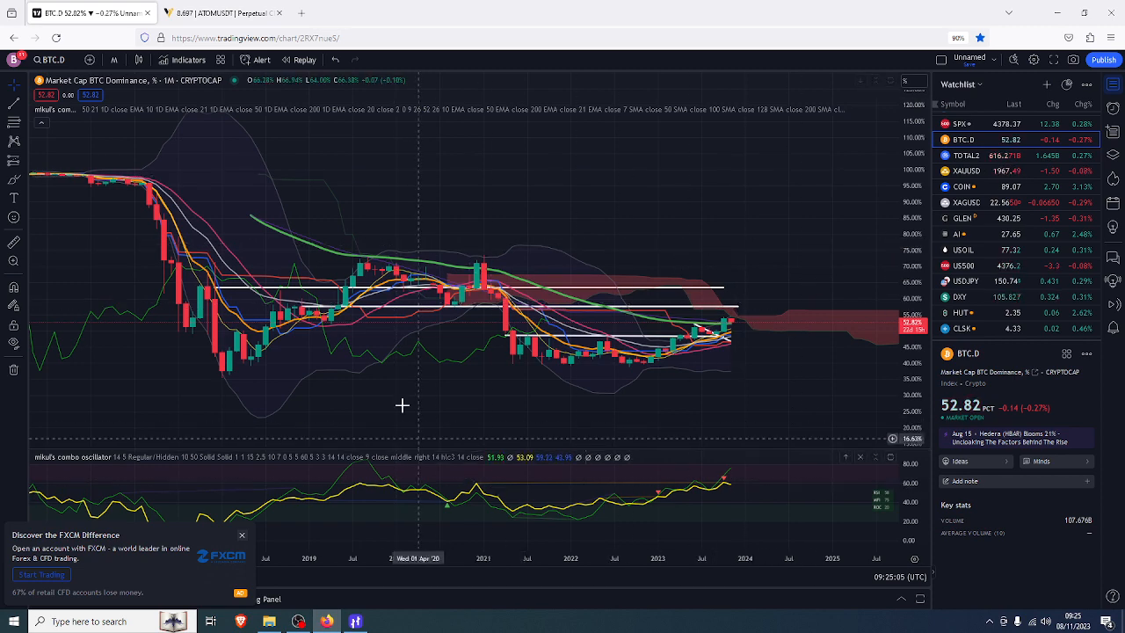
mouse_move(489, 270)
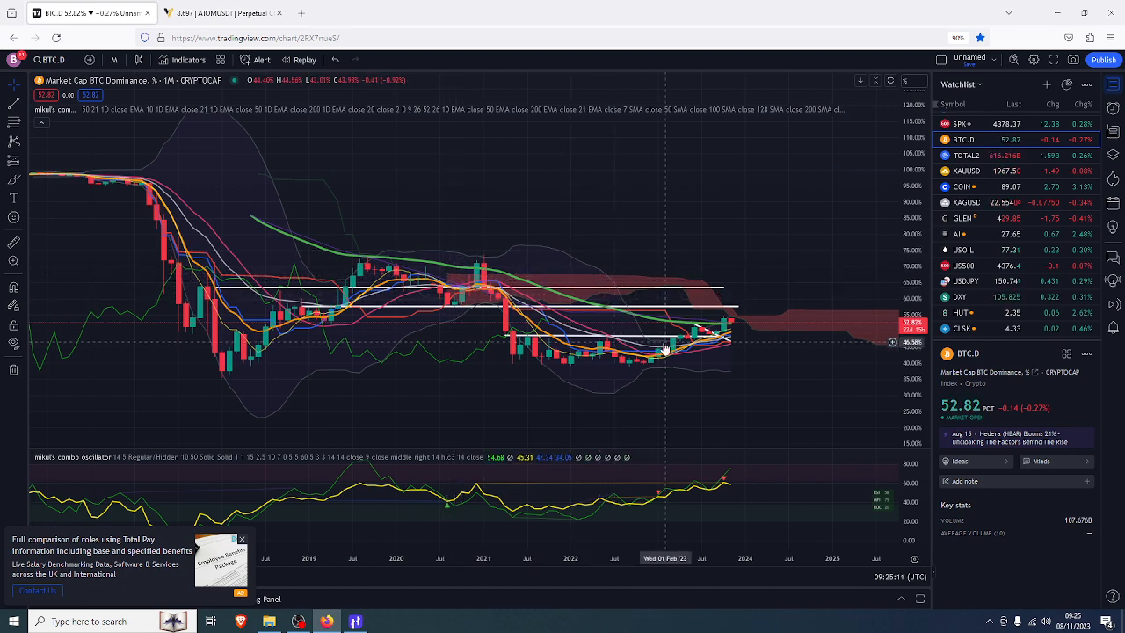
mouse_move(481, 271)
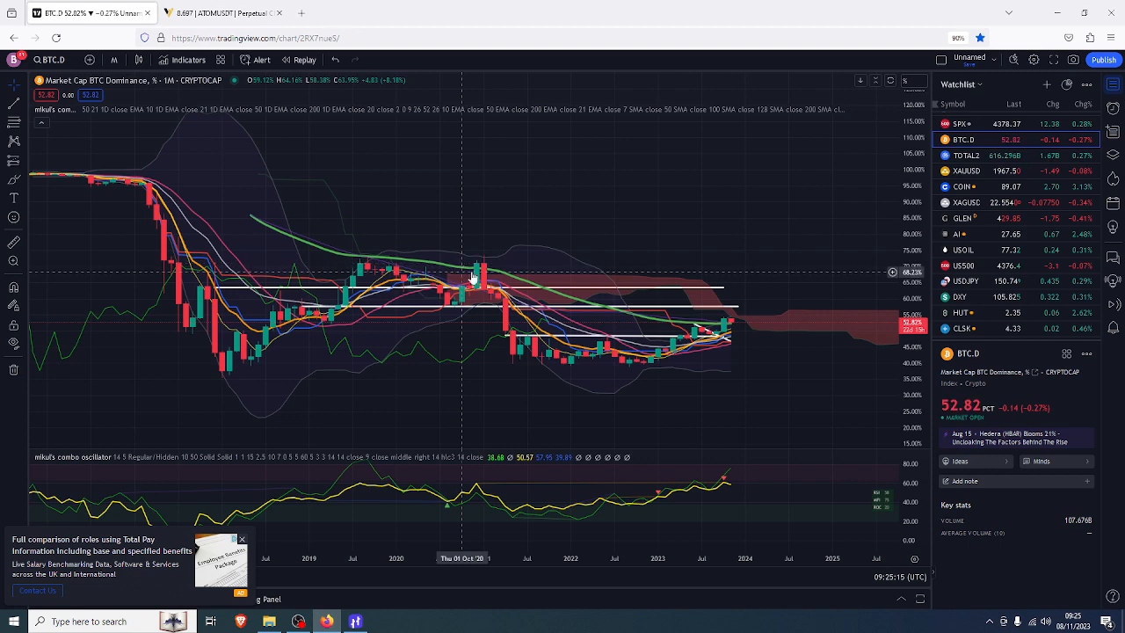
mouse_move(508, 260)
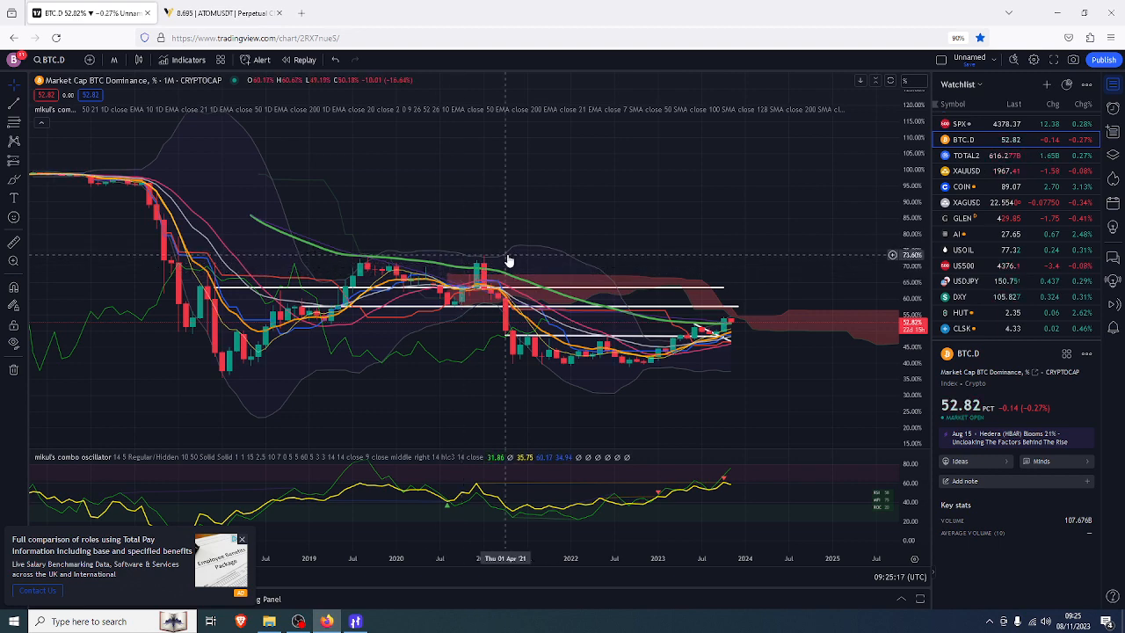
mouse_move(483, 253)
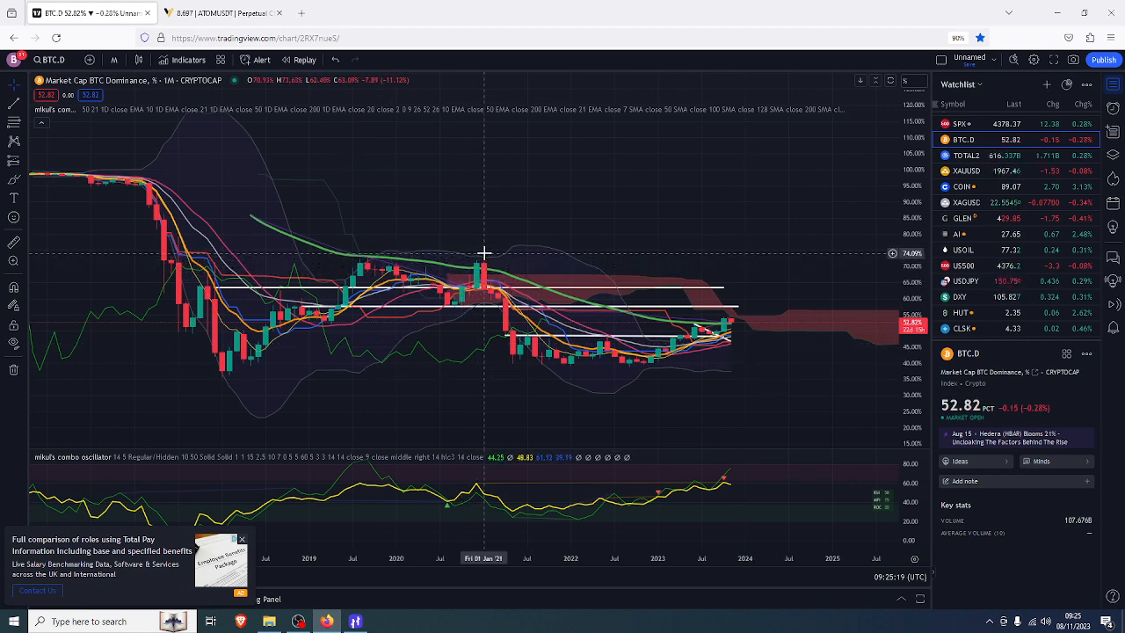
mouse_move(552, 369)
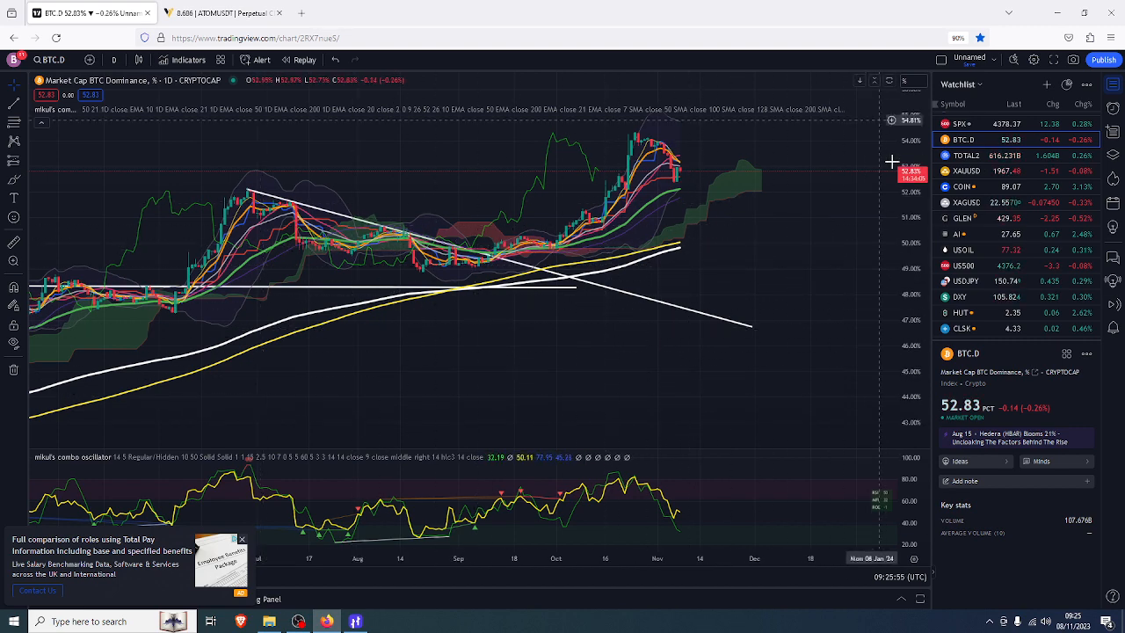
mouse_move(563, 183)
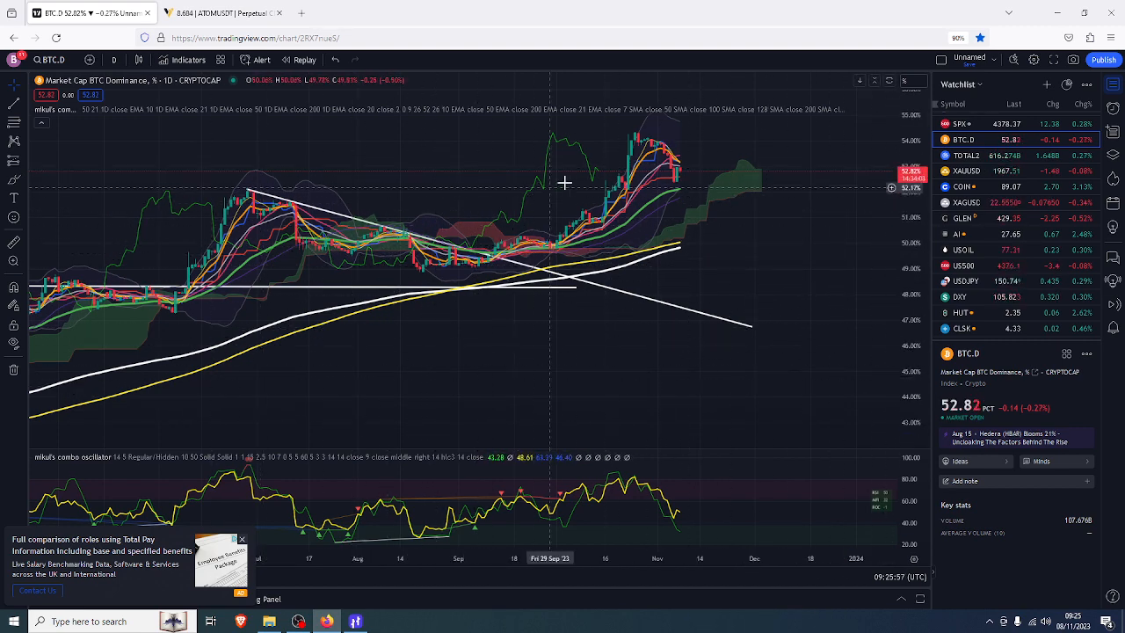
mouse_move(695, 190)
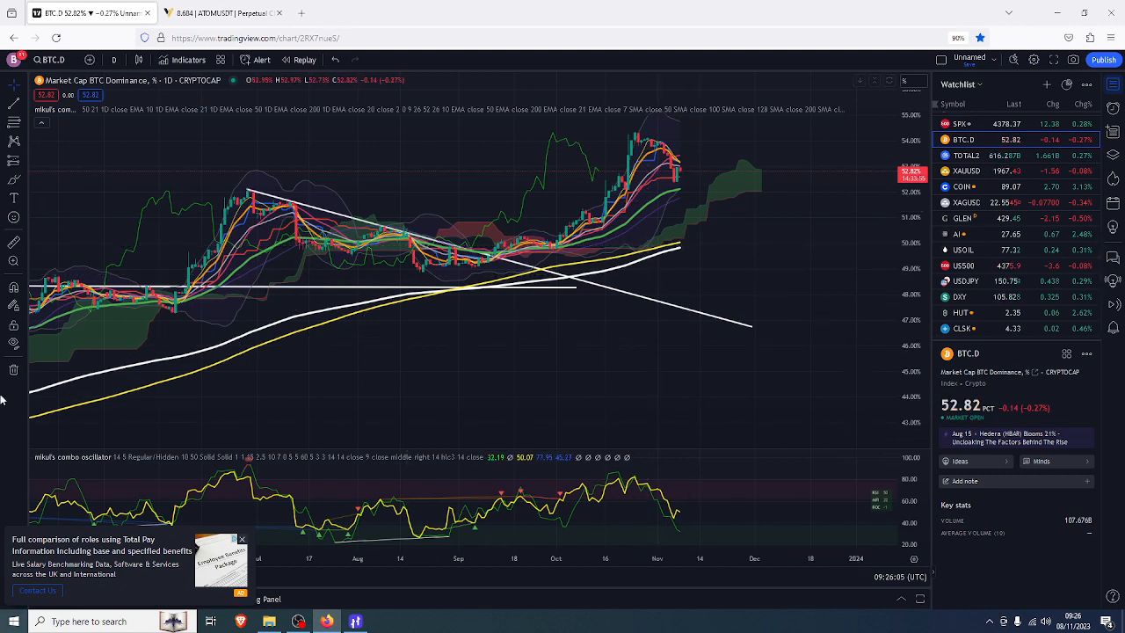
mouse_move(115, 229)
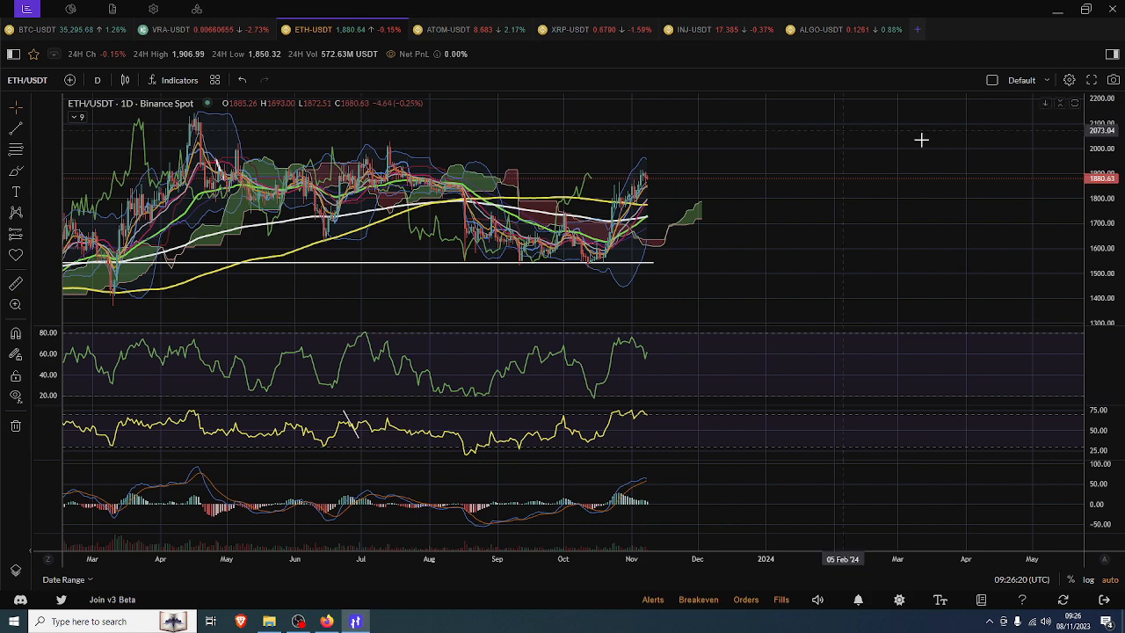
mouse_move(362, 397)
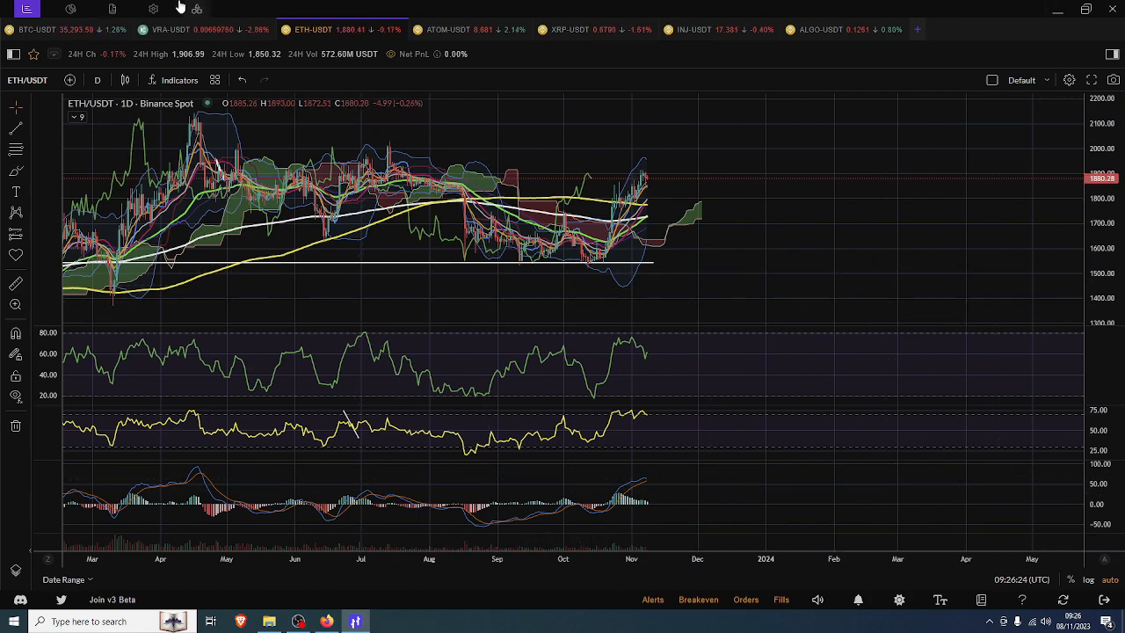
mouse_move(562, 355)
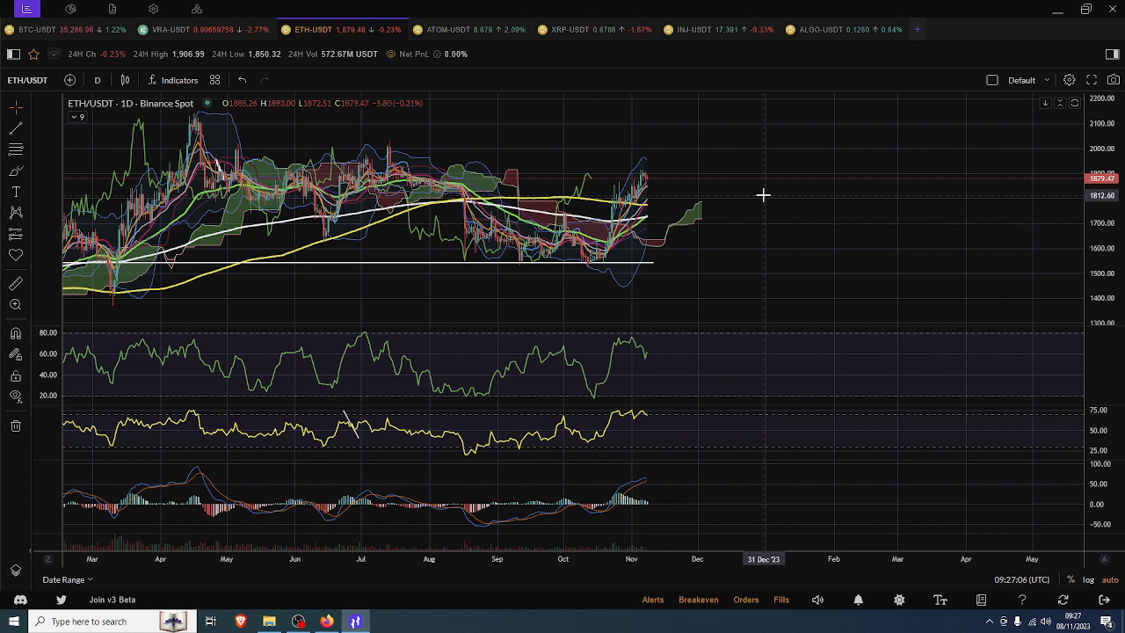
mouse_move(791, 144)
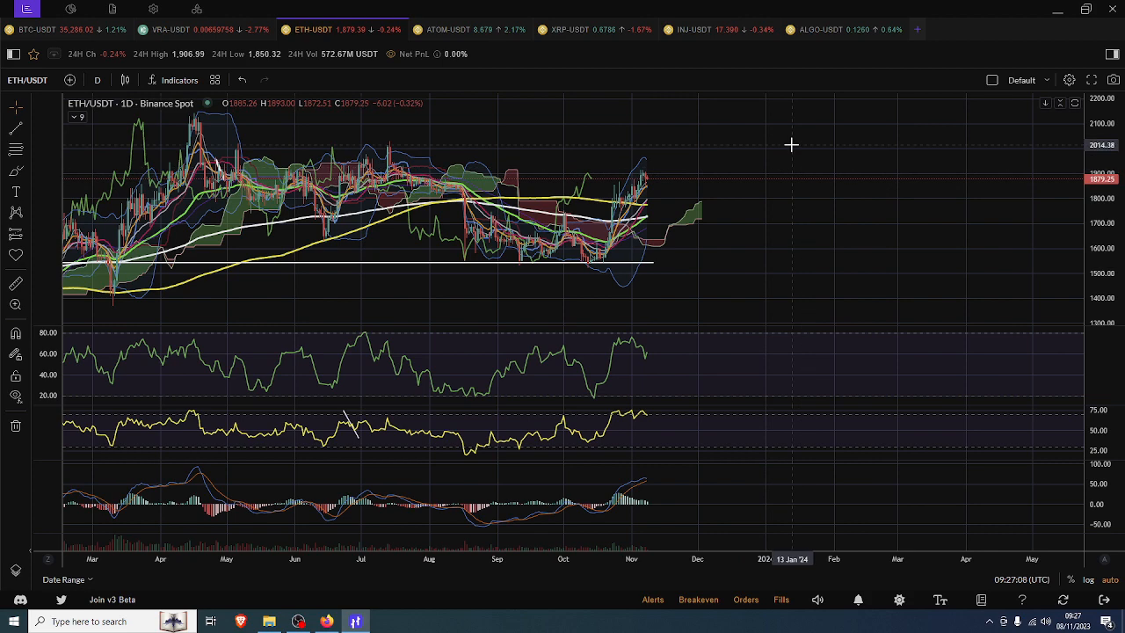